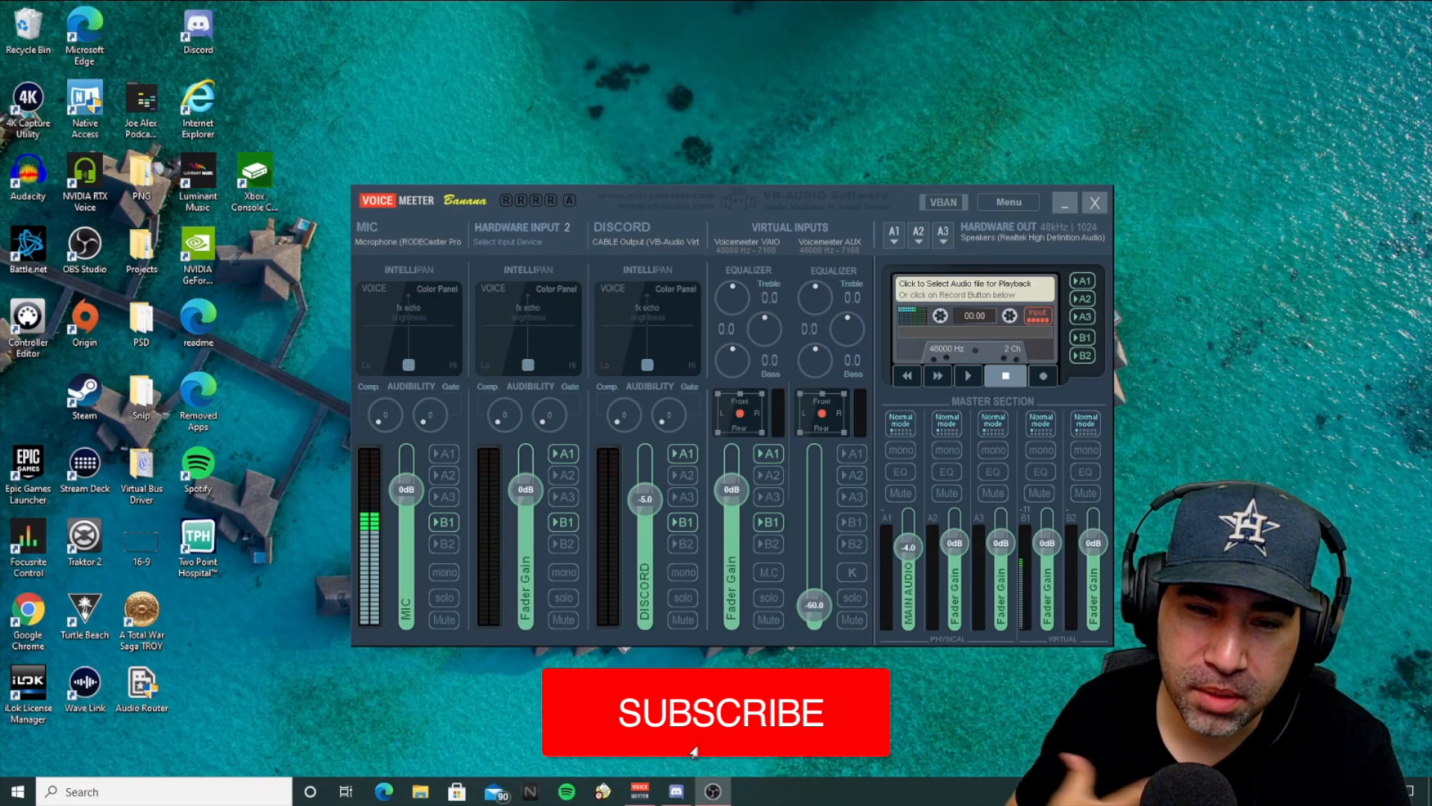
- Bring up the classic Sound control panel from the Windows Sound settings page
{"action": "left_click", "coordinate": [715, 713]}
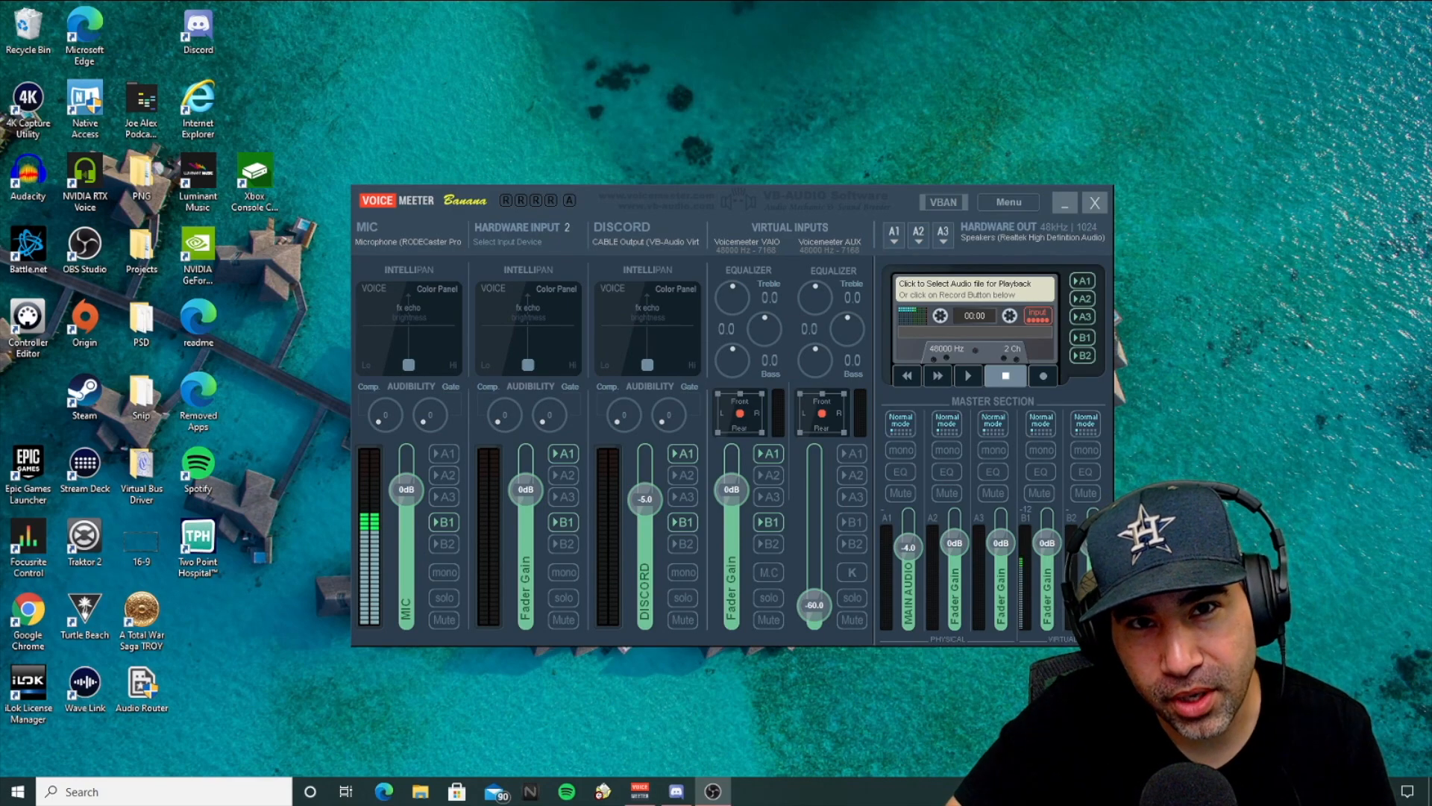
{"action": "mouse_move", "coordinate": [1072, 155]}
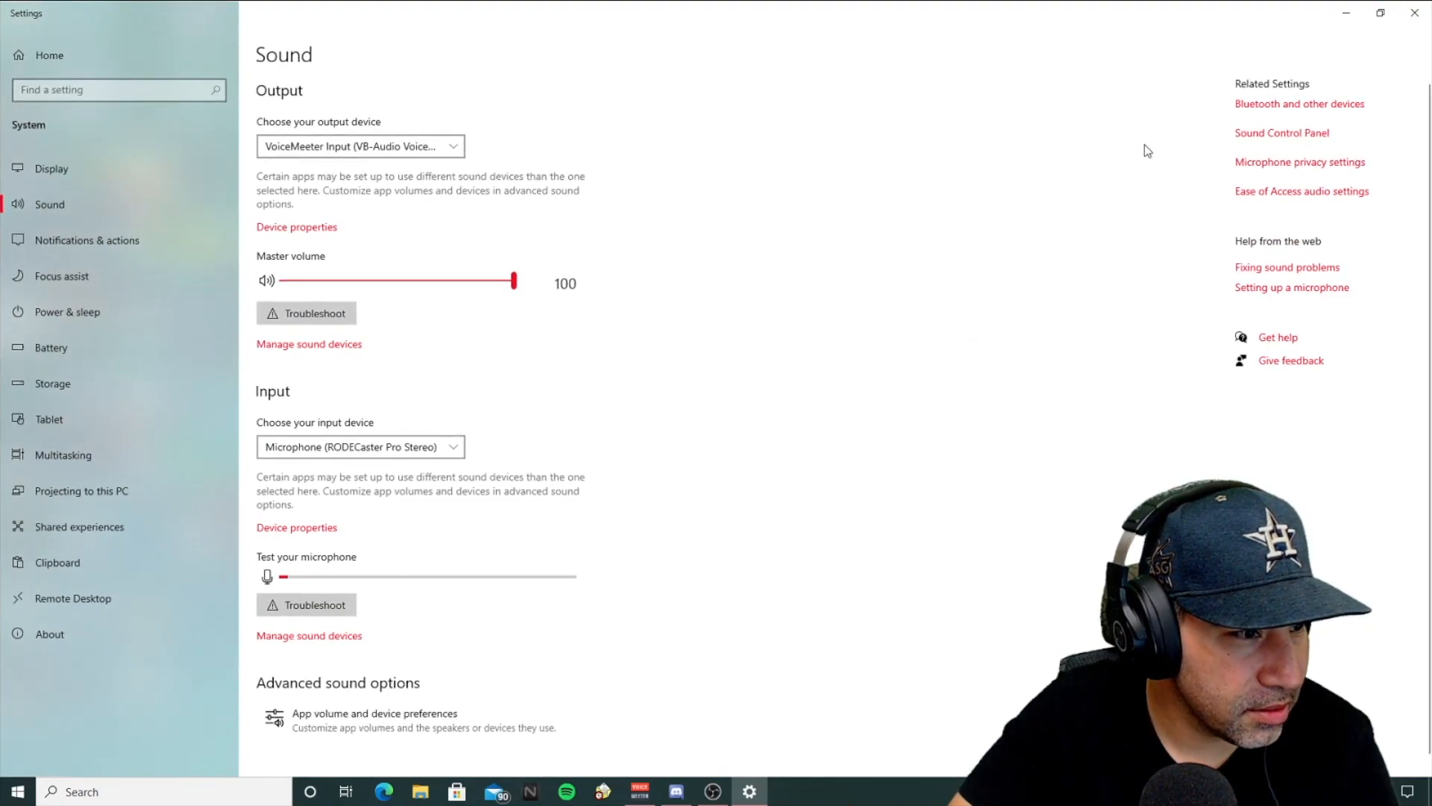
{"action": "mouse_move", "coordinate": [995, 331]}
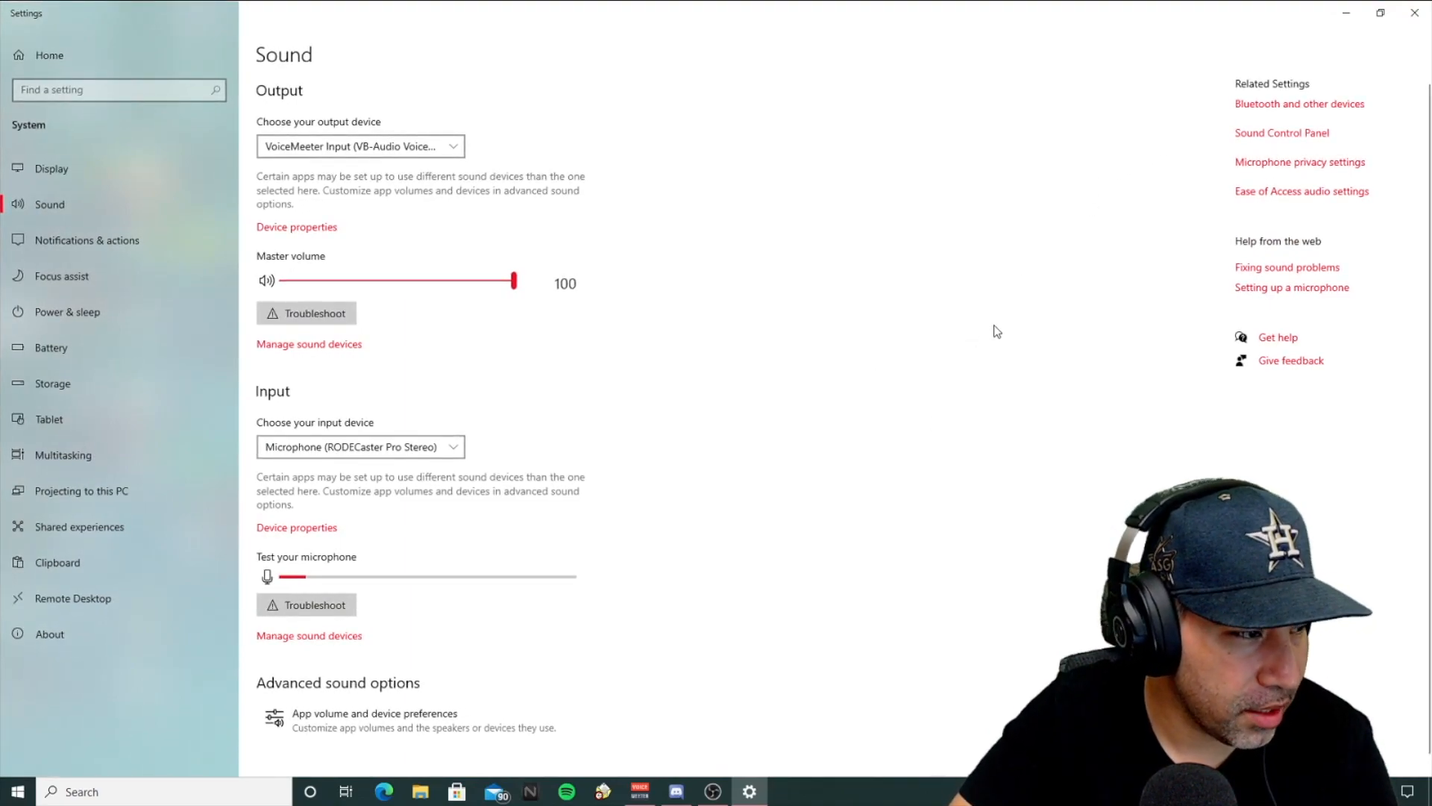
{"action": "left_click", "coordinate": [1281, 132]}
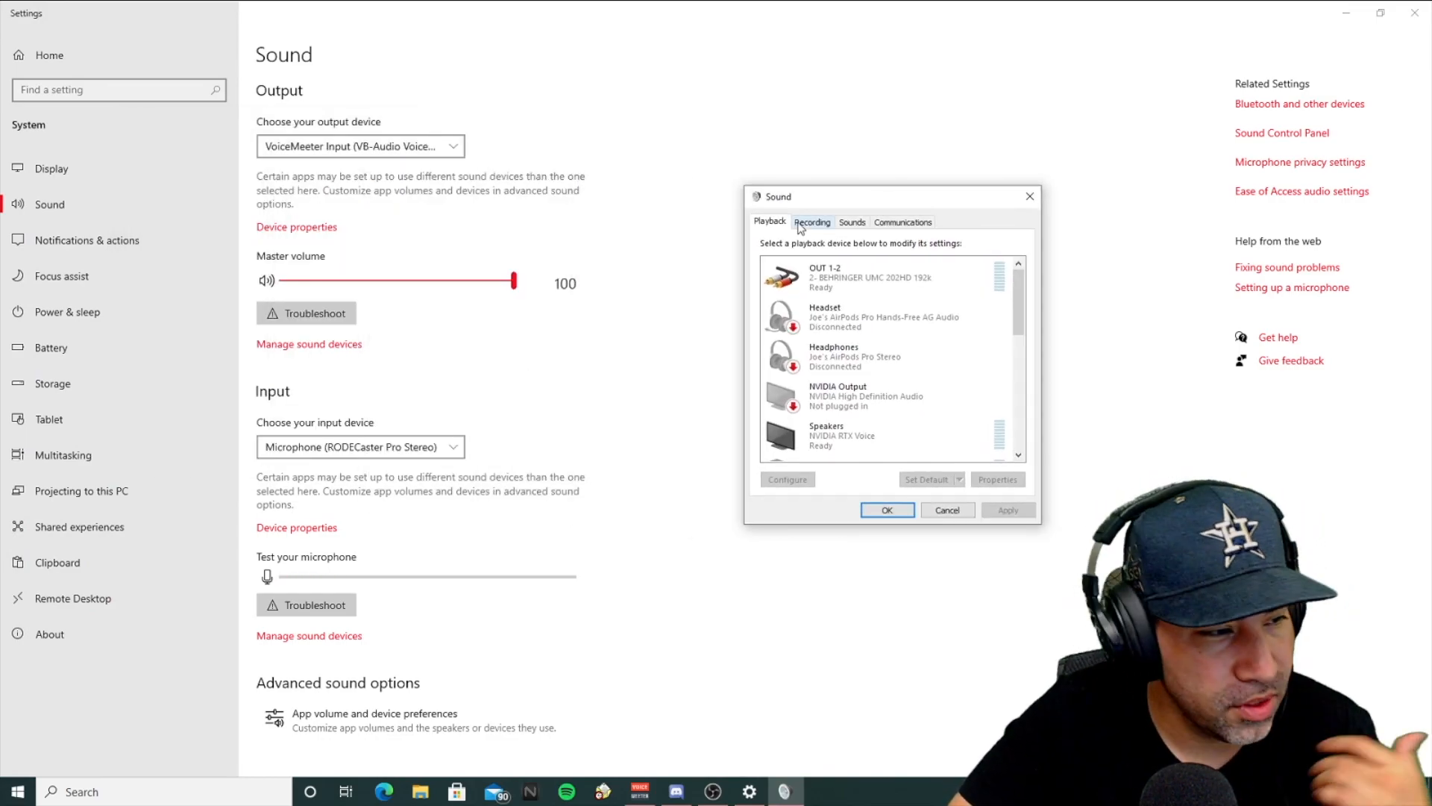
- Review the RODECaster Pro Stereo microphone's 2-channel, 24 bit, 48000 Hz default format and close its properties
{"action": "left_click", "coordinate": [811, 220]}
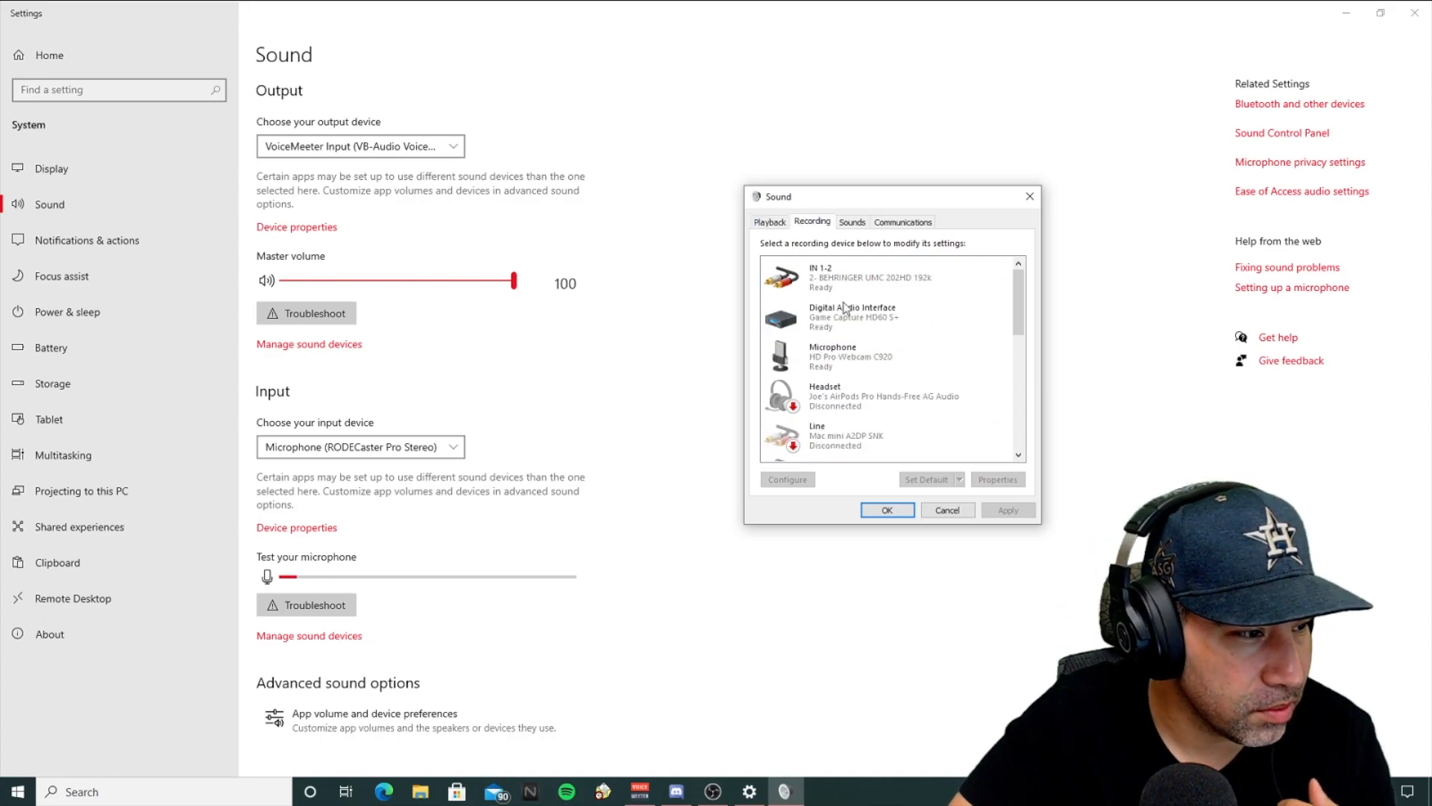
{"action": "scroll", "scroll_direction": "down", "scroll_amount": 3}
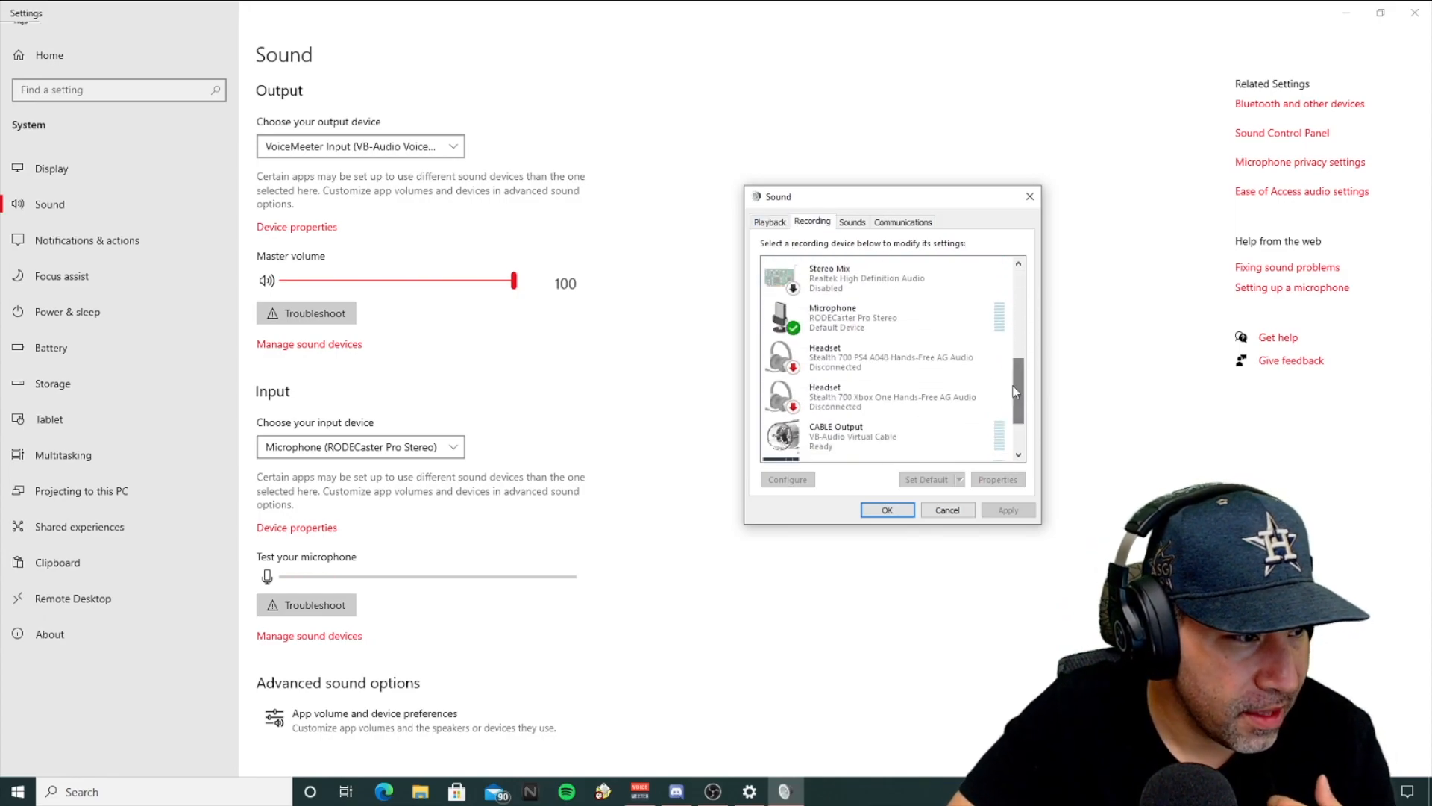
{"action": "left_click", "coordinate": [853, 316]}
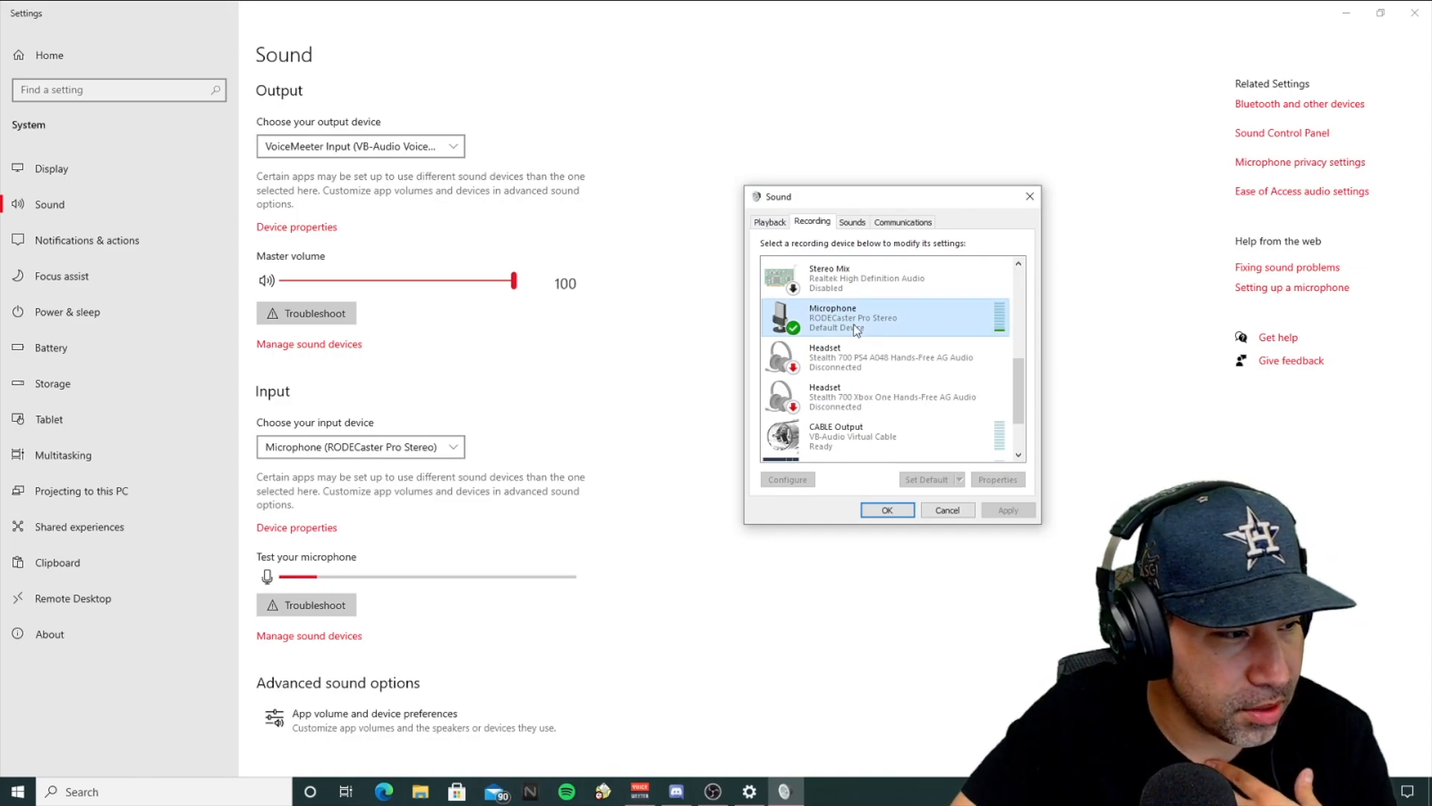
{"action": "left_click", "coordinate": [998, 479]}
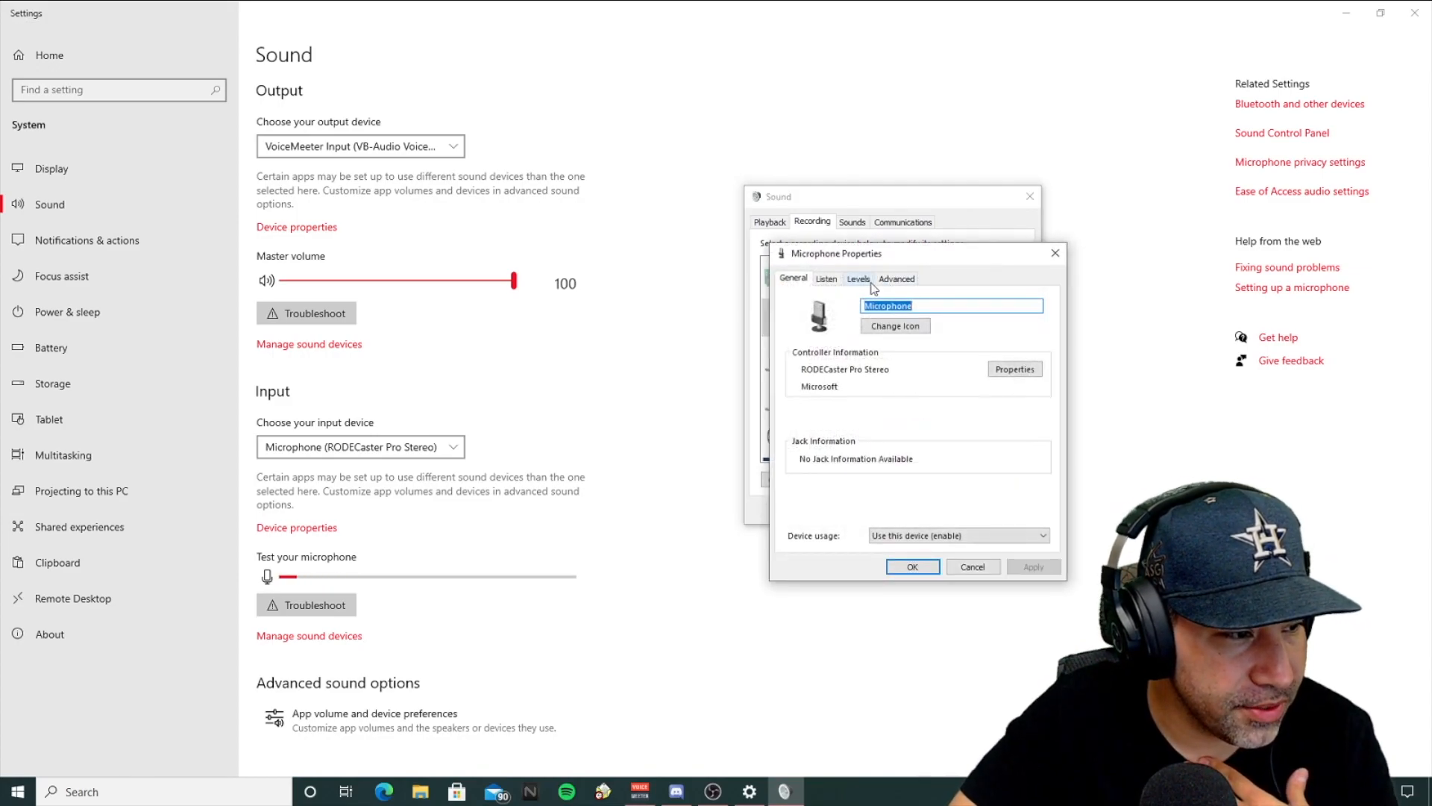
{"action": "left_click", "coordinate": [896, 279]}
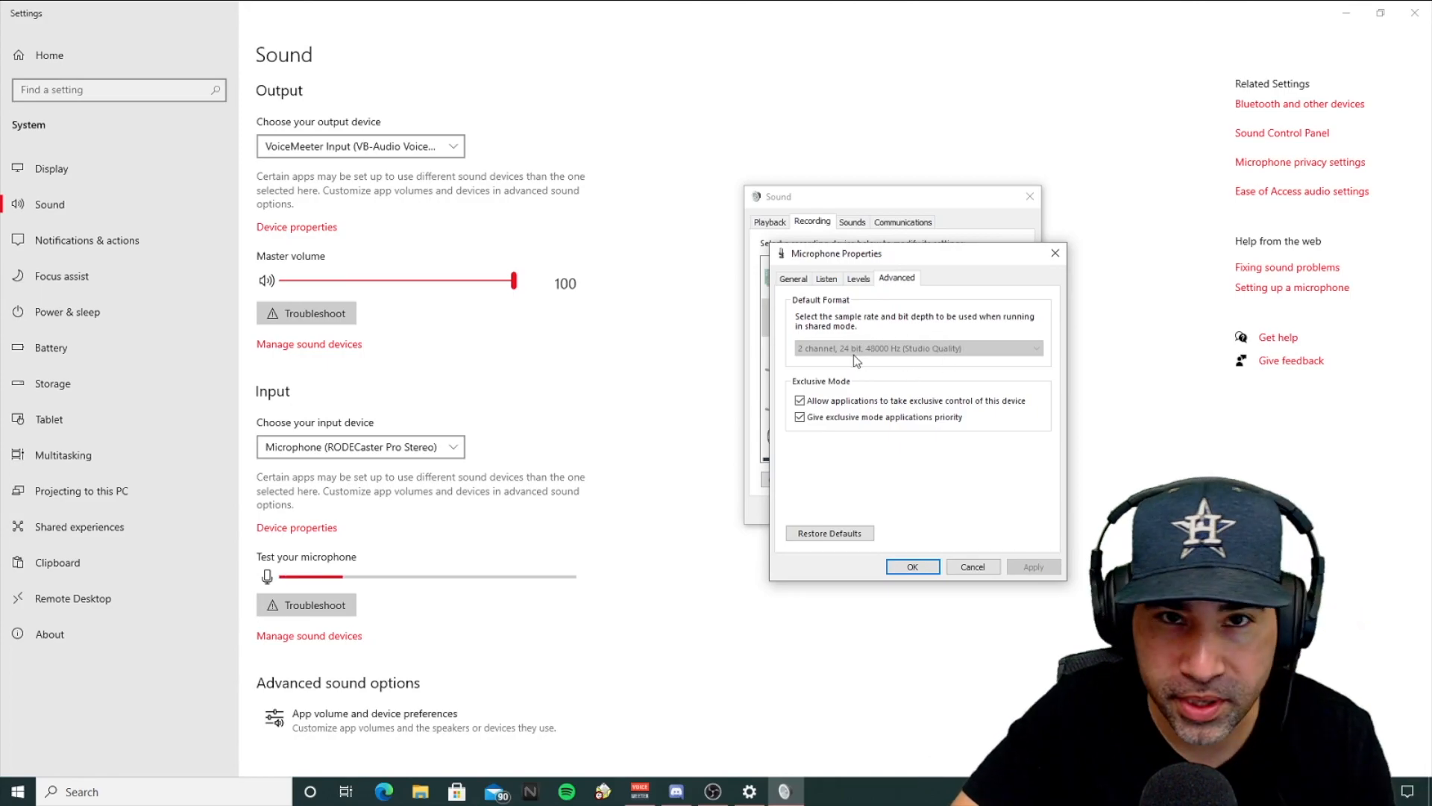
{"action": "mouse_move", "coordinate": [891, 355]}
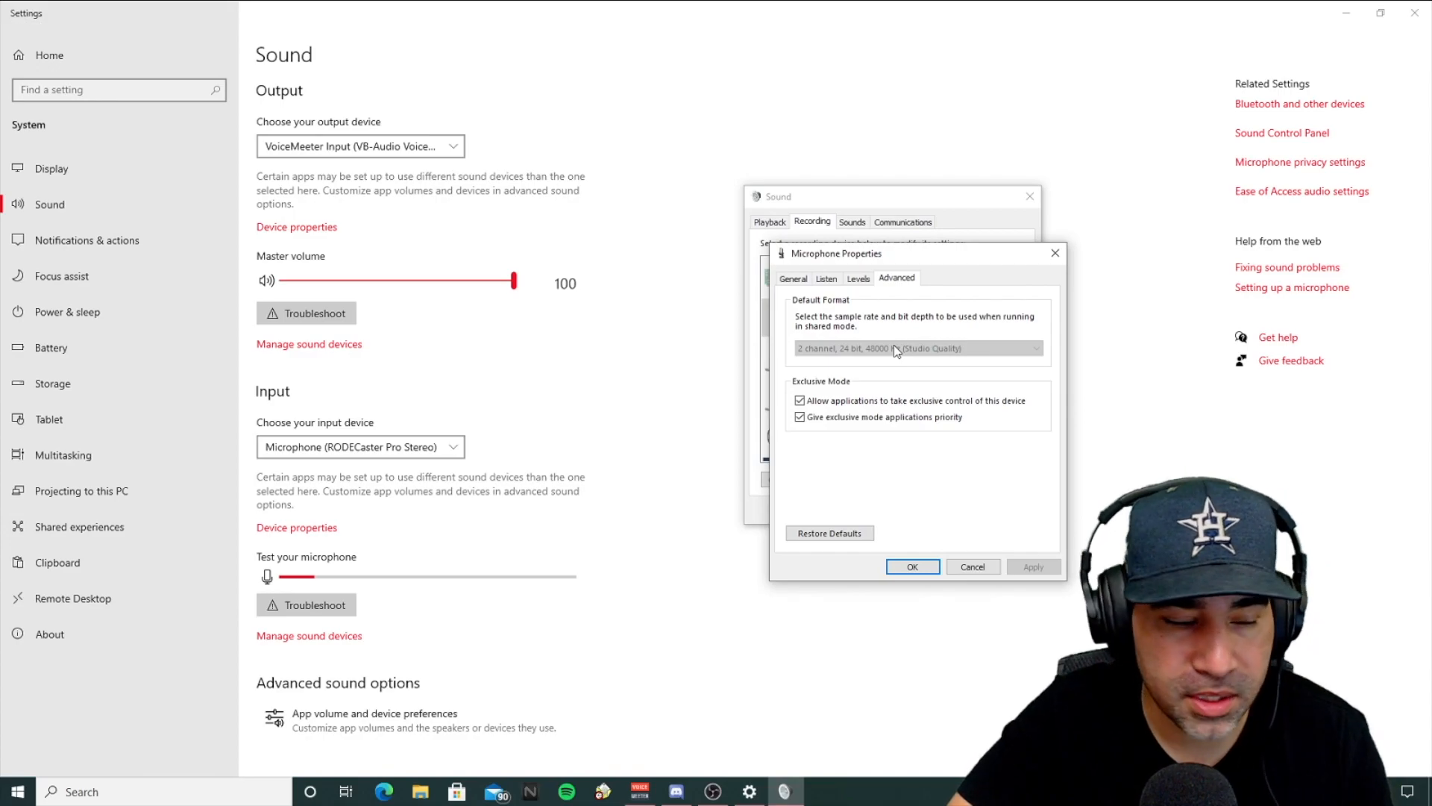
{"action": "mouse_move", "coordinate": [886, 365]}
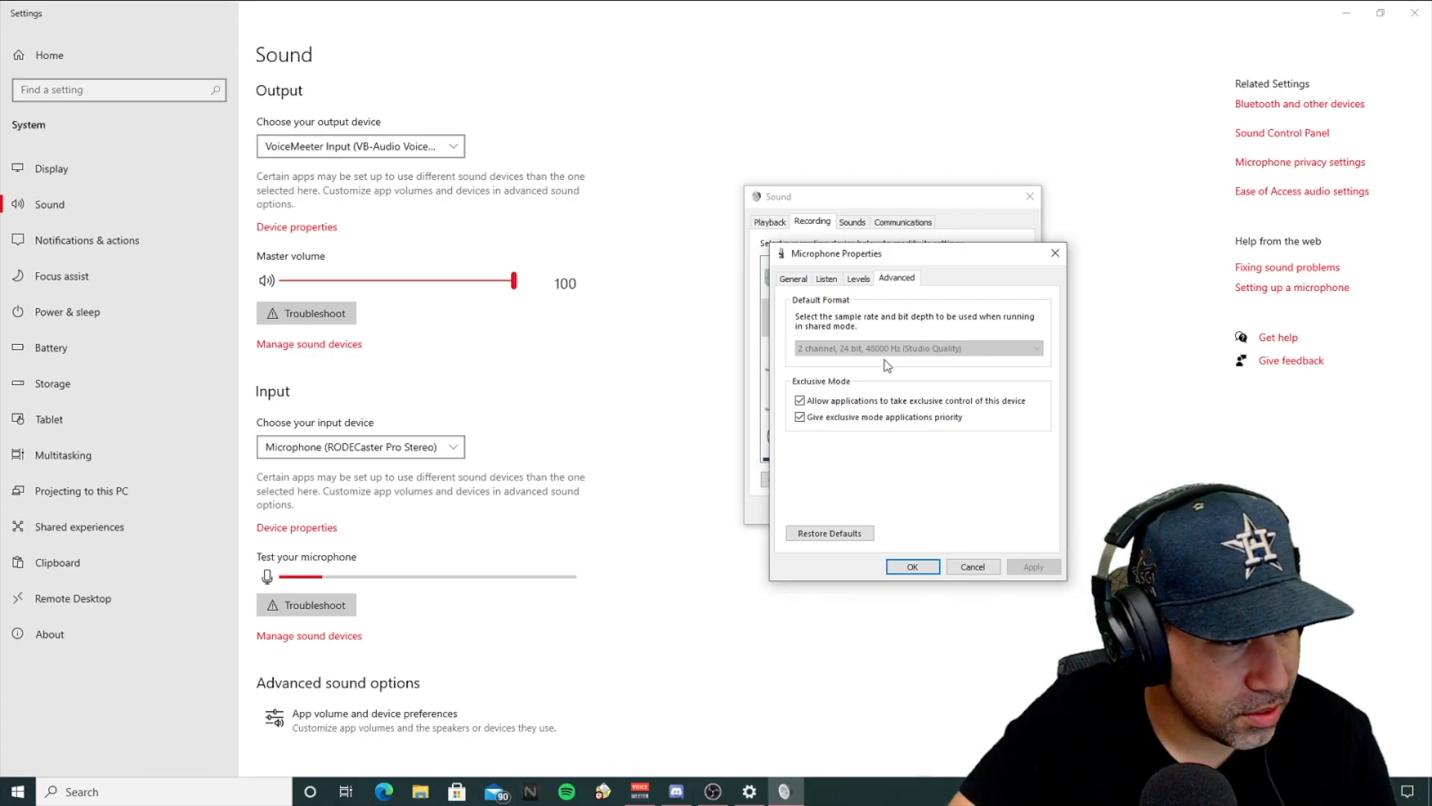
{"action": "mouse_move", "coordinate": [881, 344]}
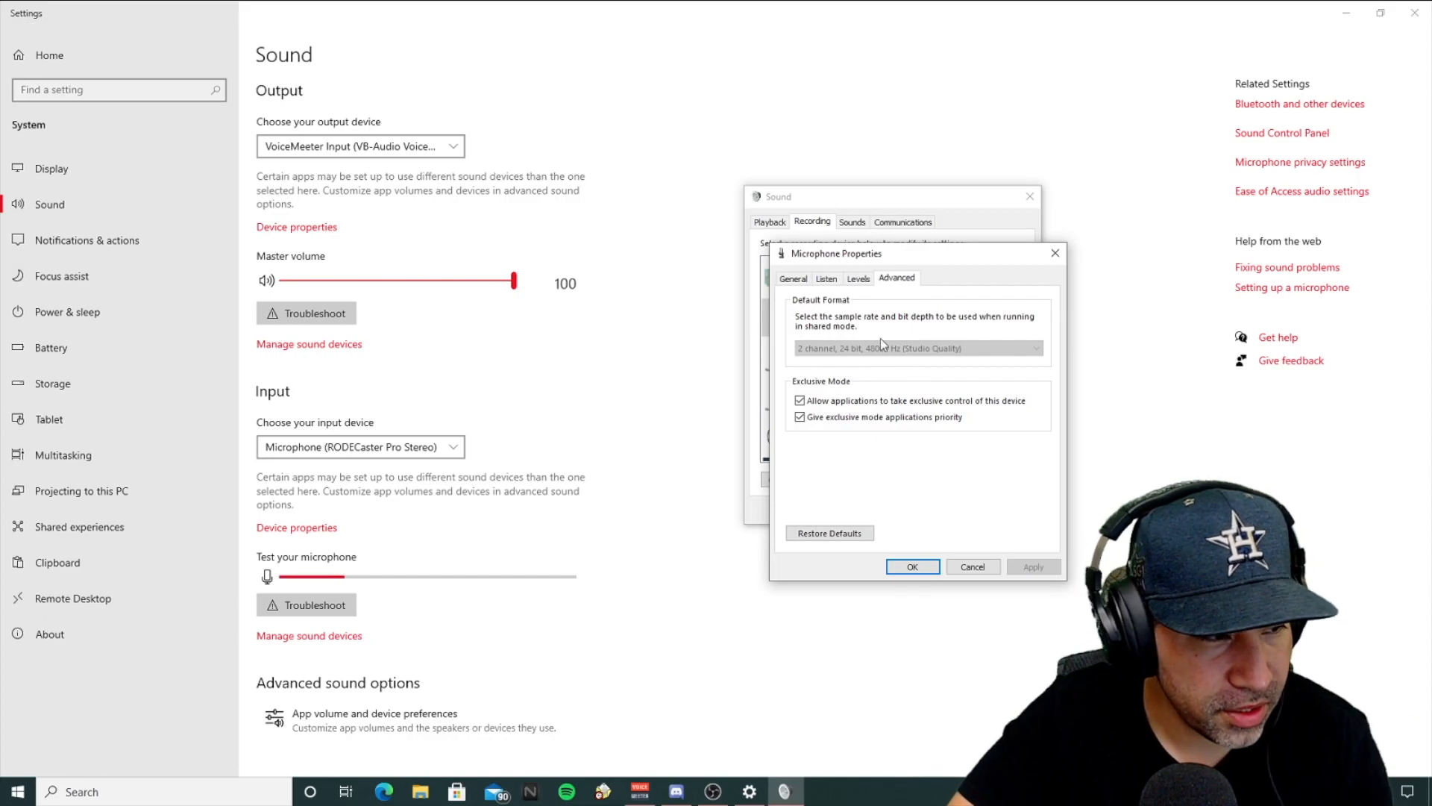
{"action": "left_click", "coordinate": [912, 567]}
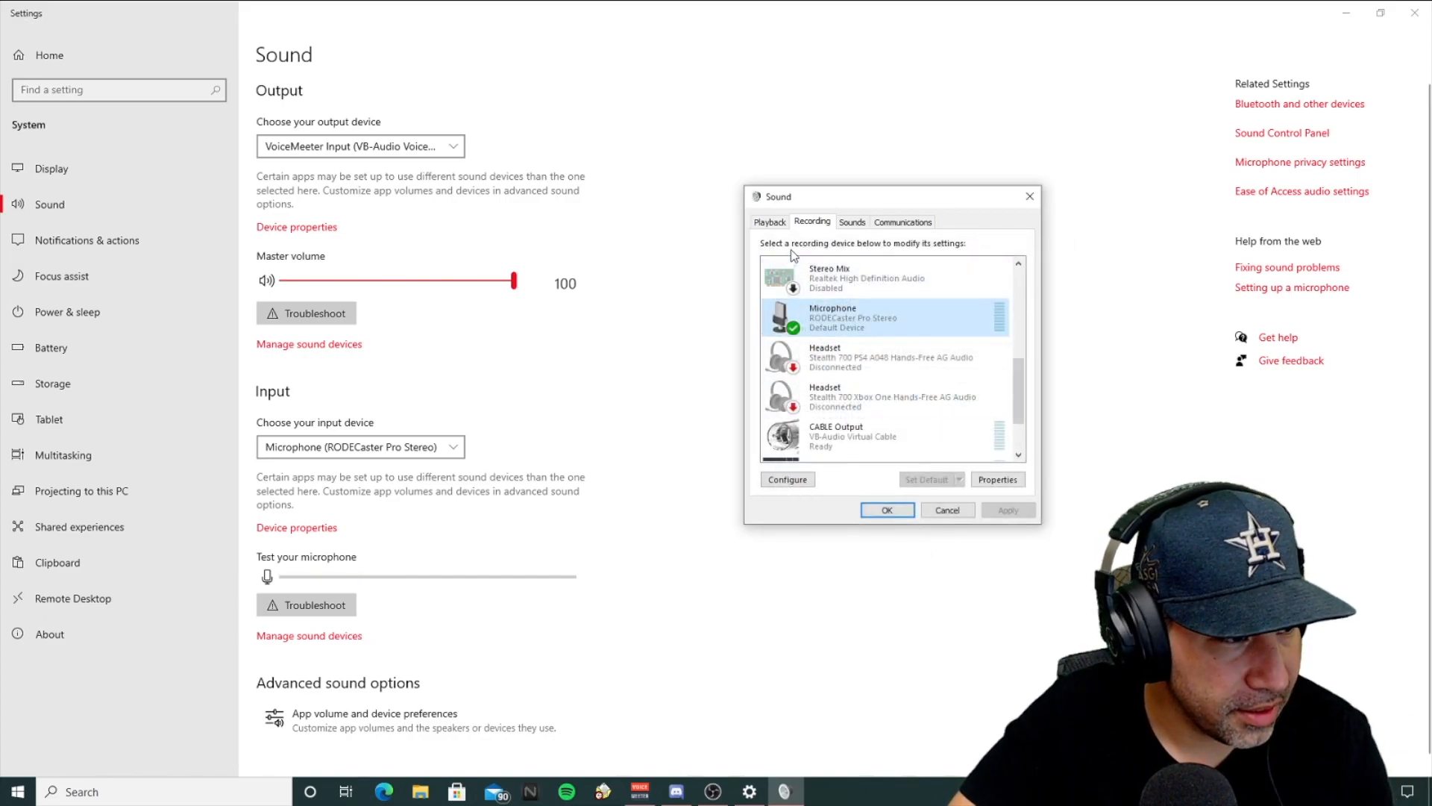
- Set the VoiceMeeter Input playback device to 24 bit, 48000 Hz (Studio Quality) and confirm the Sound dialog
{"action": "left_click", "coordinate": [770, 220]}
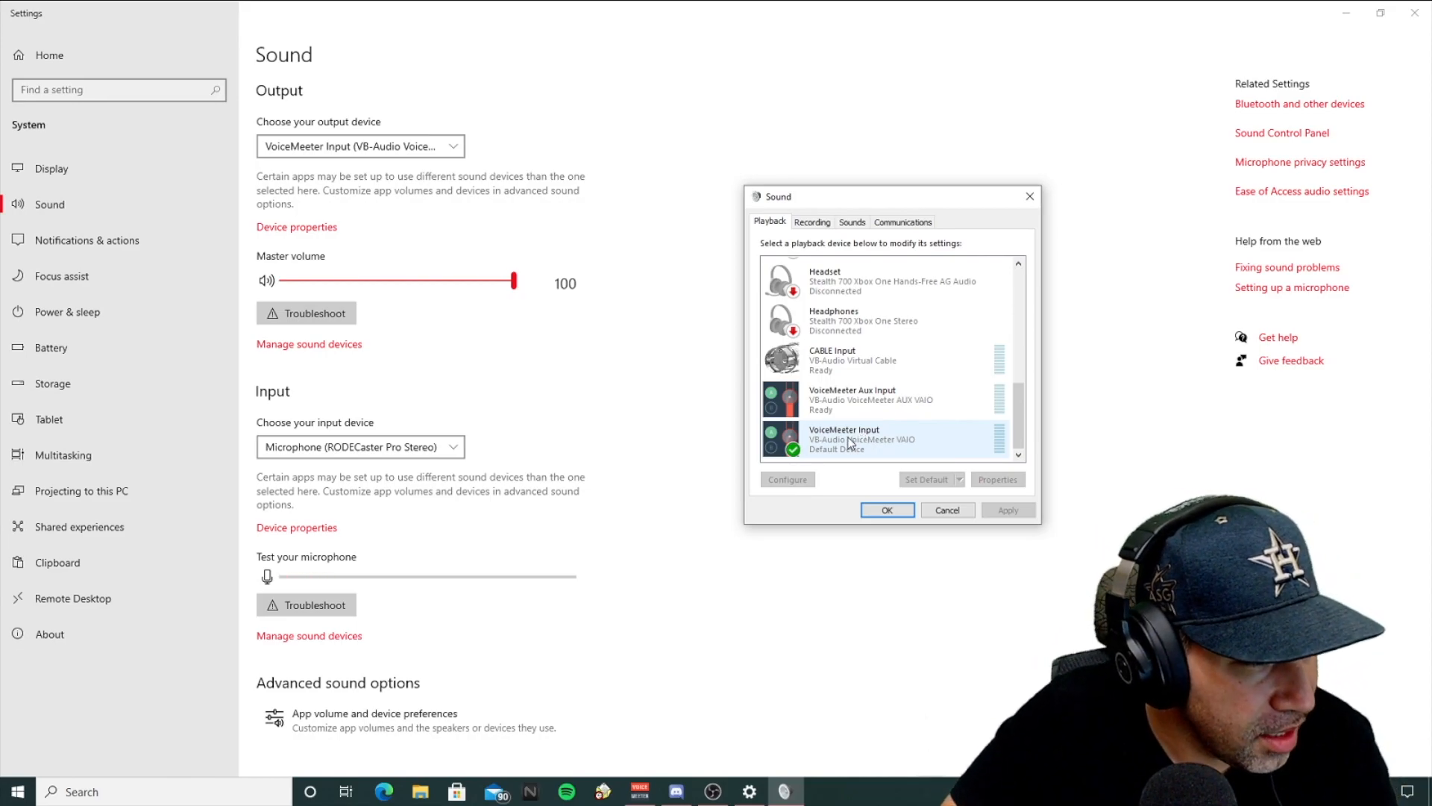
{"action": "left_click", "coordinate": [998, 479]}
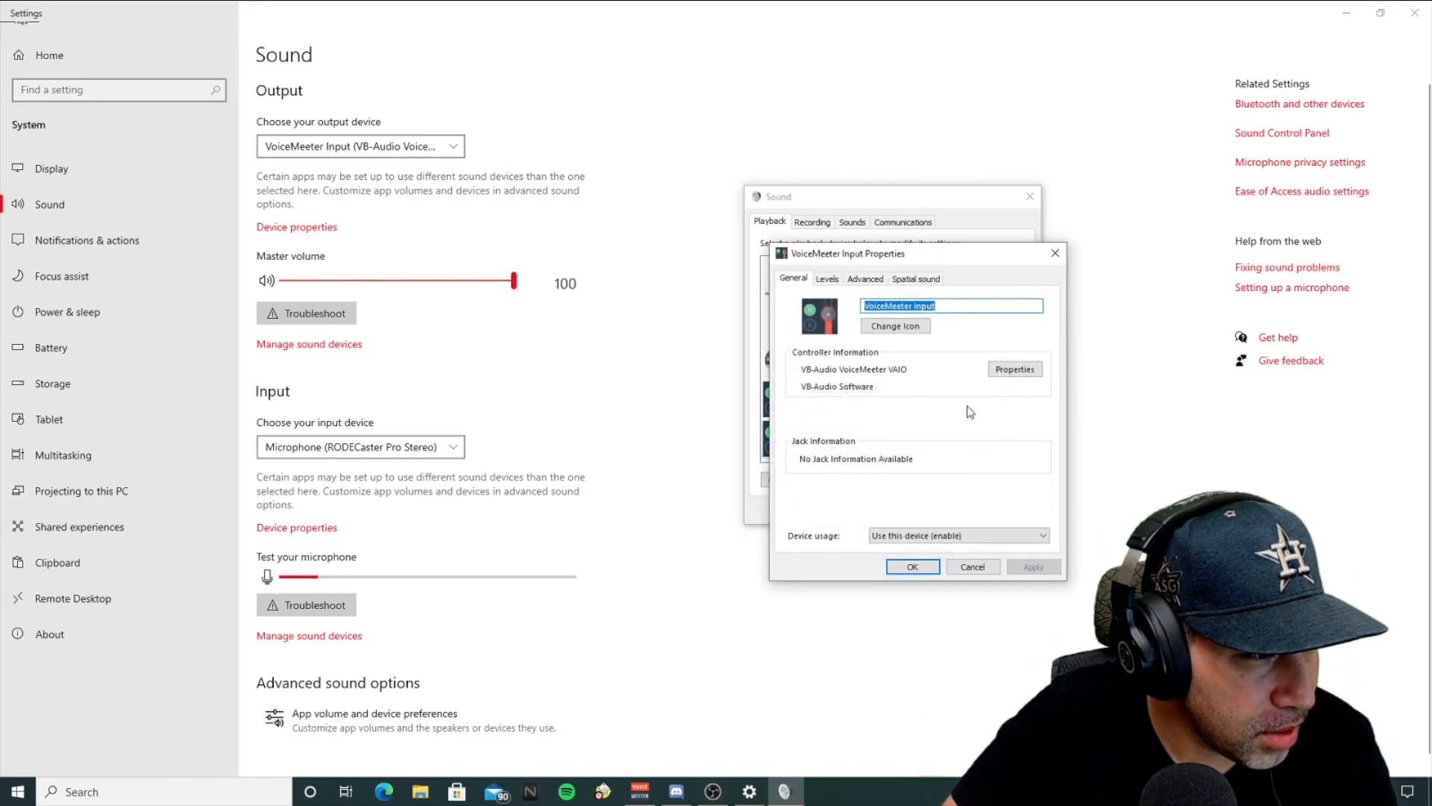
{"action": "left_click", "coordinate": [863, 278]}
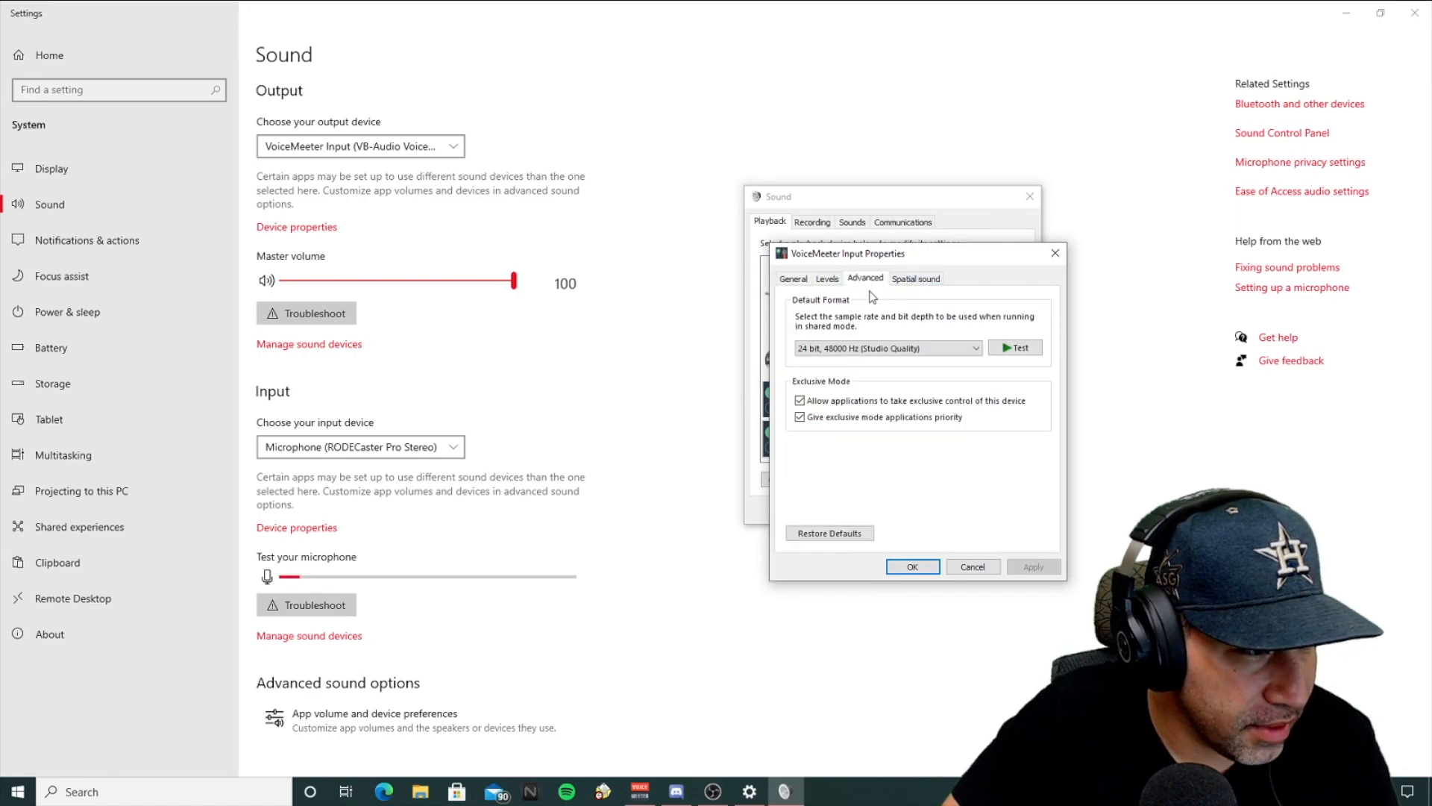
{"action": "left_click", "coordinate": [881, 348]}
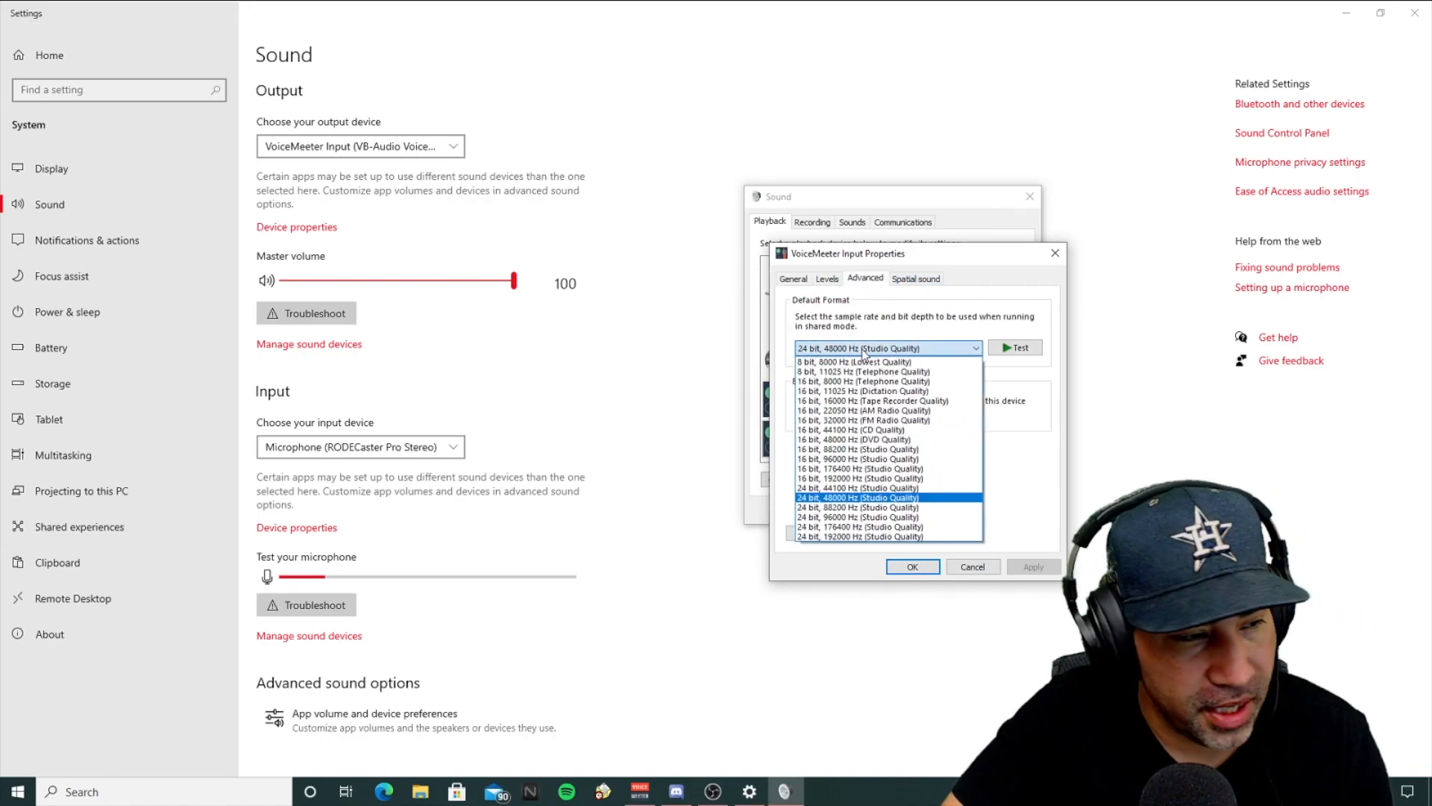
{"action": "left_click", "coordinate": [857, 497]}
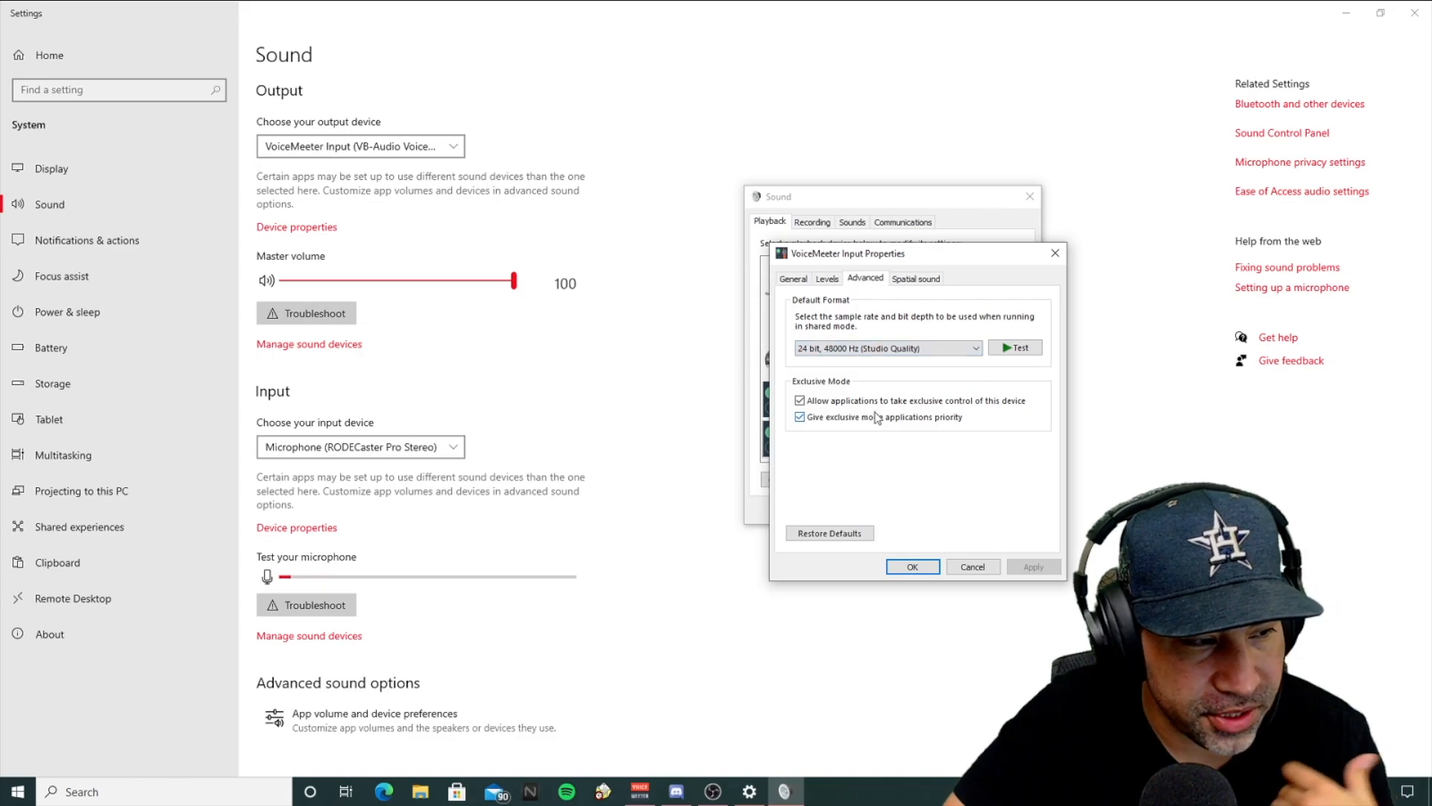
{"action": "left_click", "coordinate": [910, 567]}
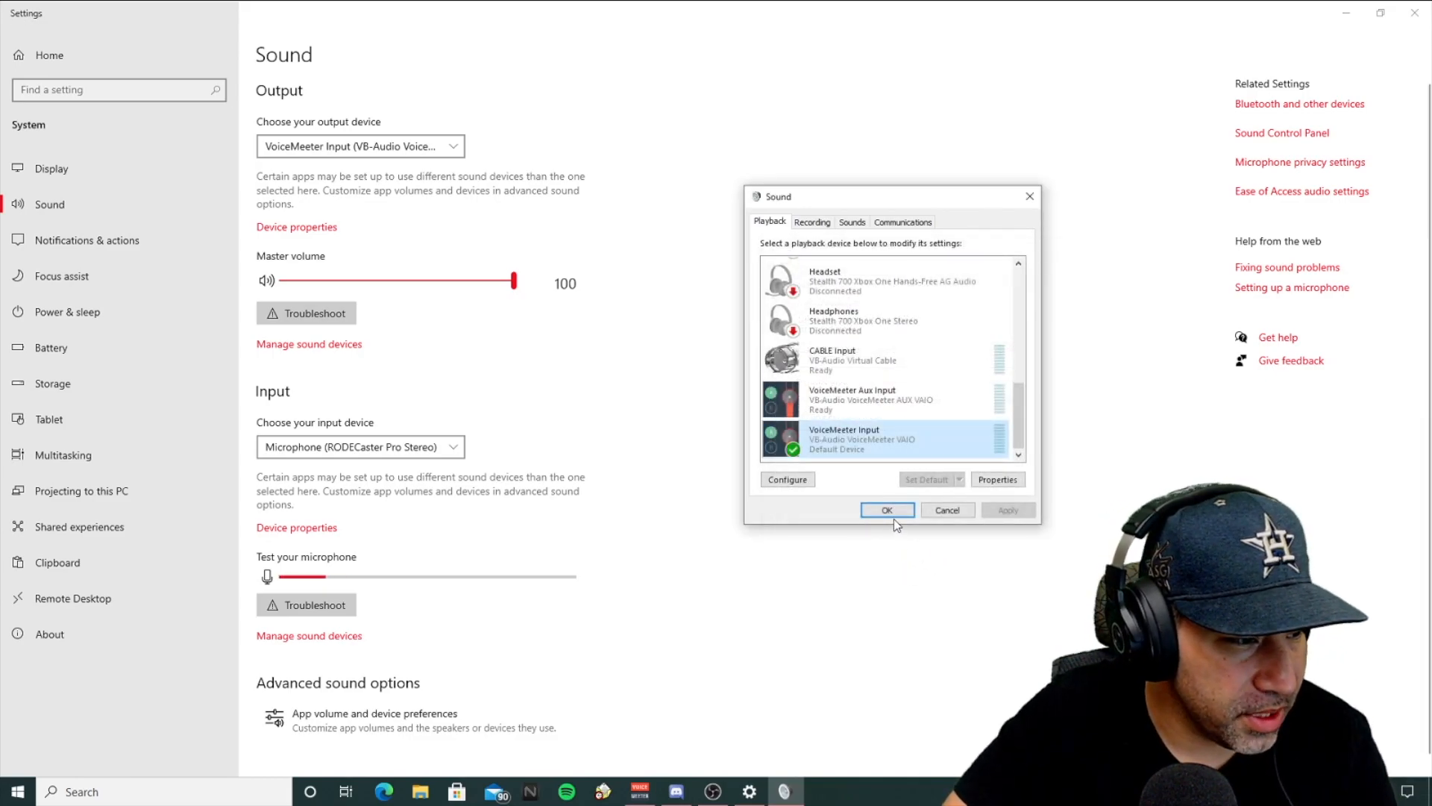
{"action": "left_click", "coordinate": [884, 510]}
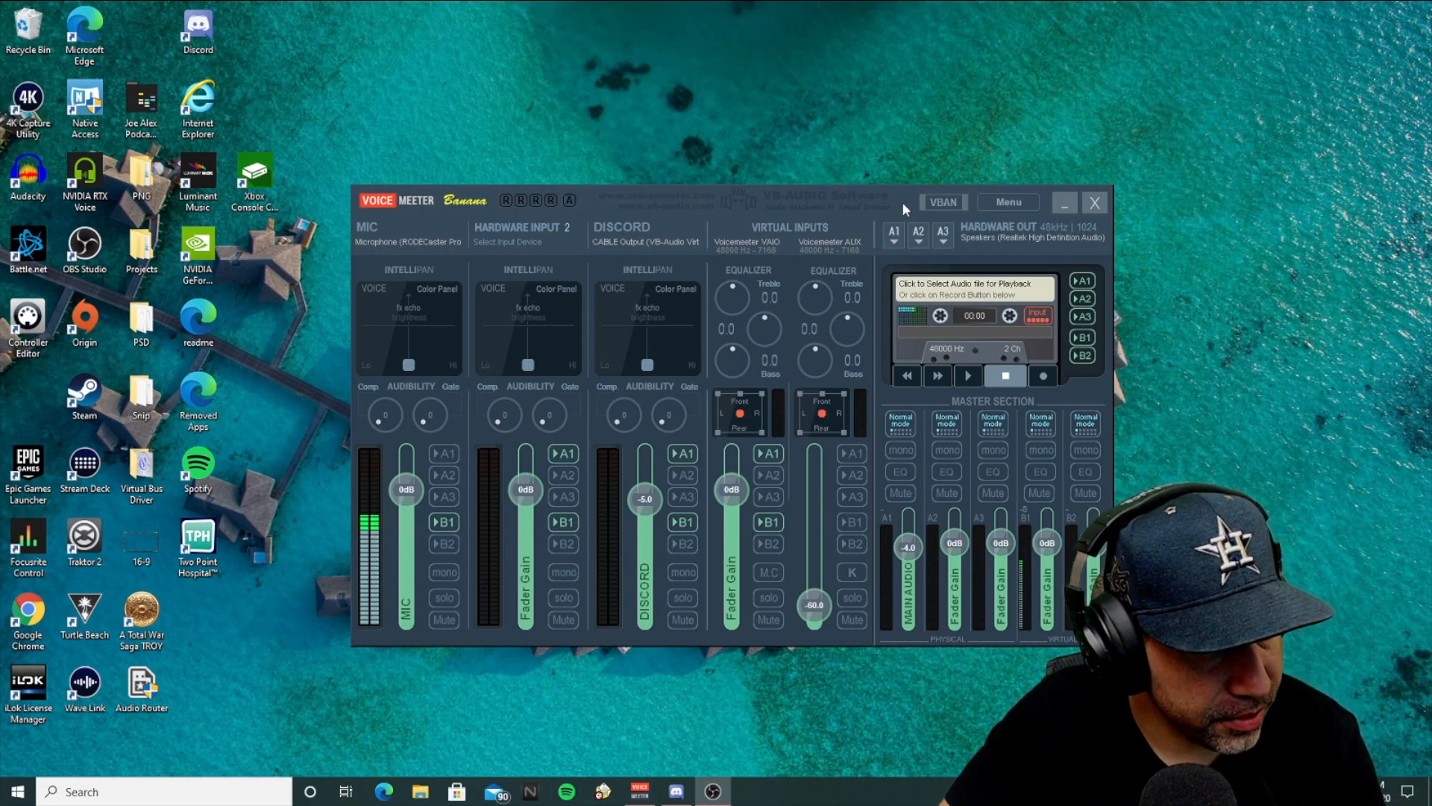
{"action": "mouse_move", "coordinate": [895, 201]}
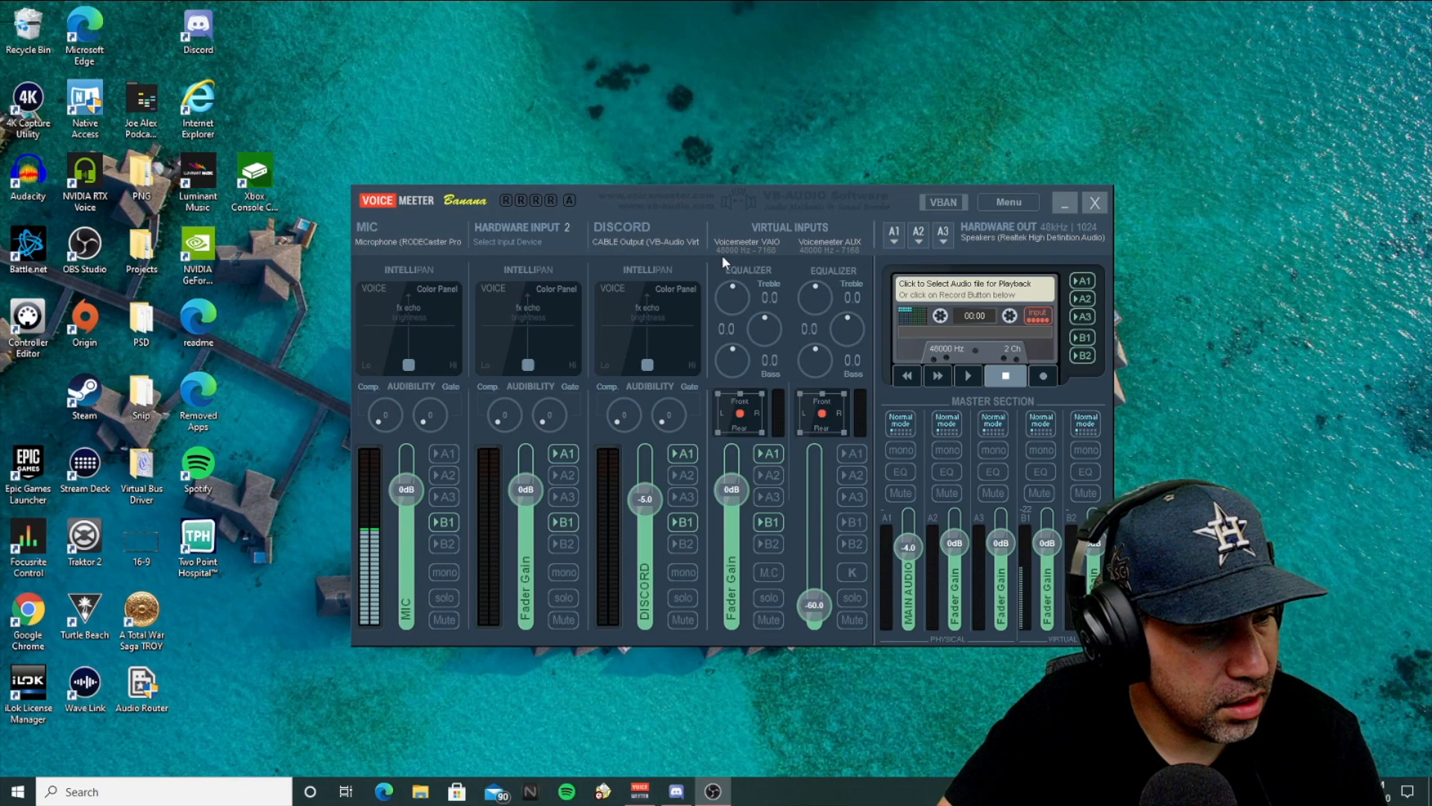
{"action": "mouse_move", "coordinate": [680, 246]}
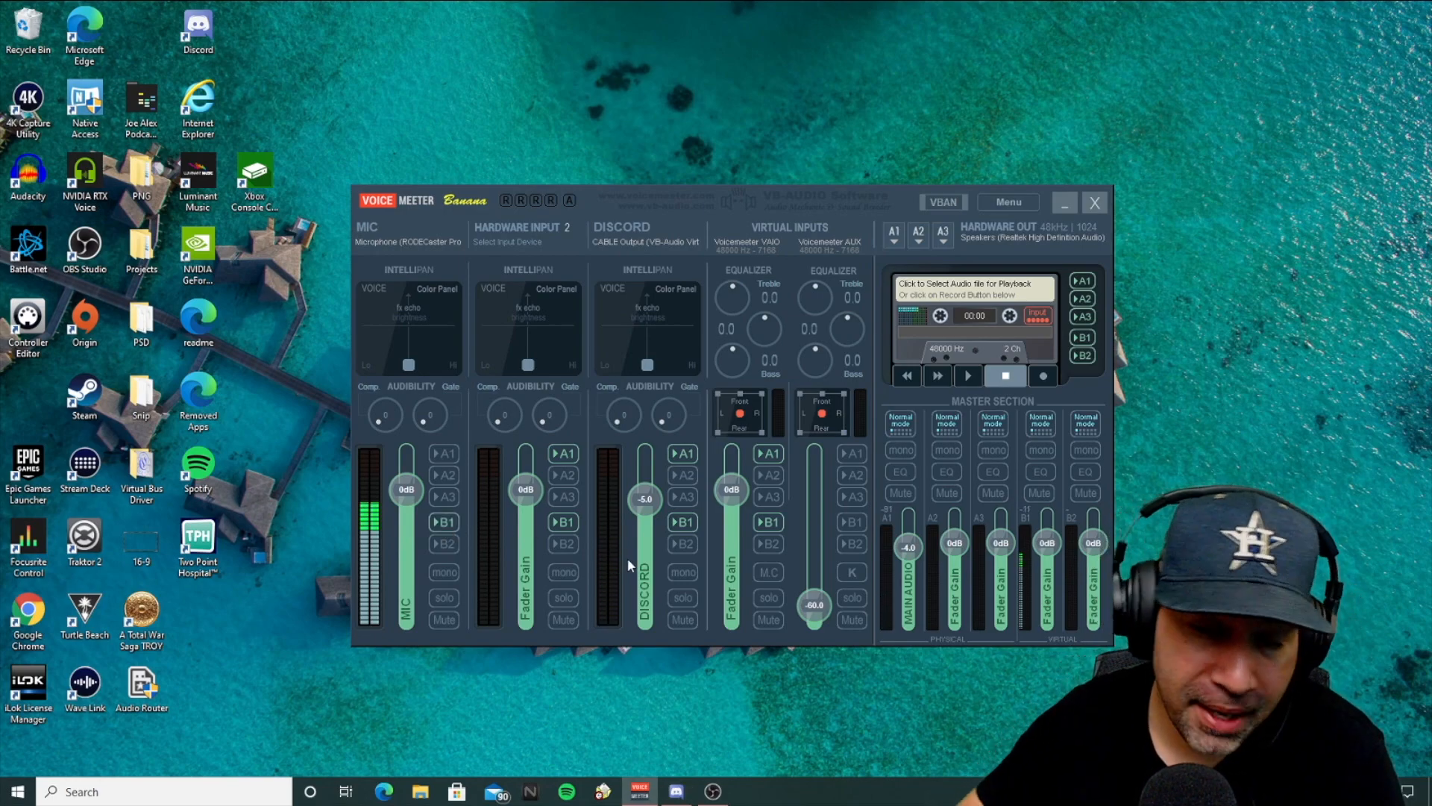
{"action": "mouse_move", "coordinate": [922, 305]}
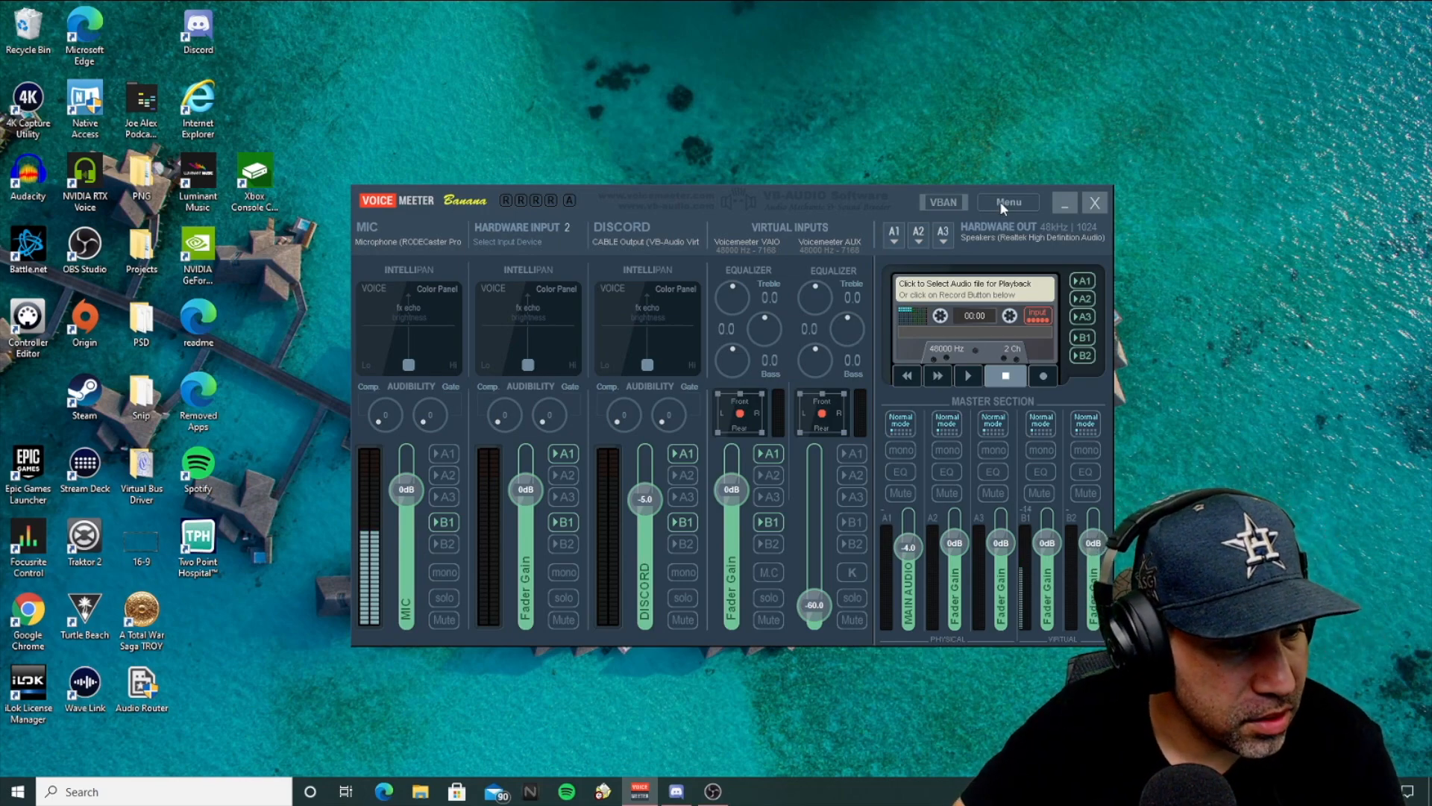
- Set Buffering MME, WDM and KS to 2048 samples in System Settings, accepting the expert warnings
{"action": "left_click", "coordinate": [1008, 202]}
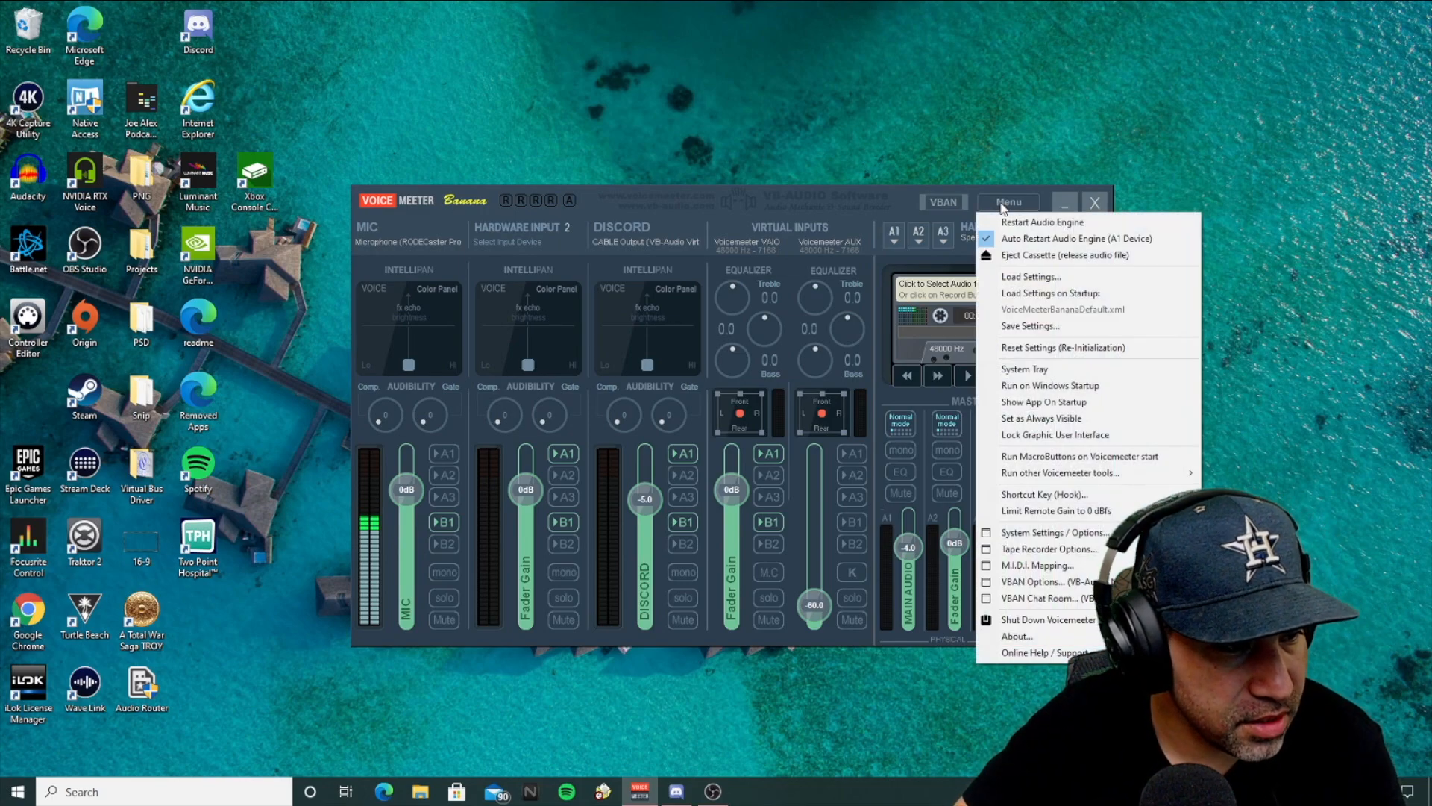
{"action": "left_click", "coordinate": [1055, 533]}
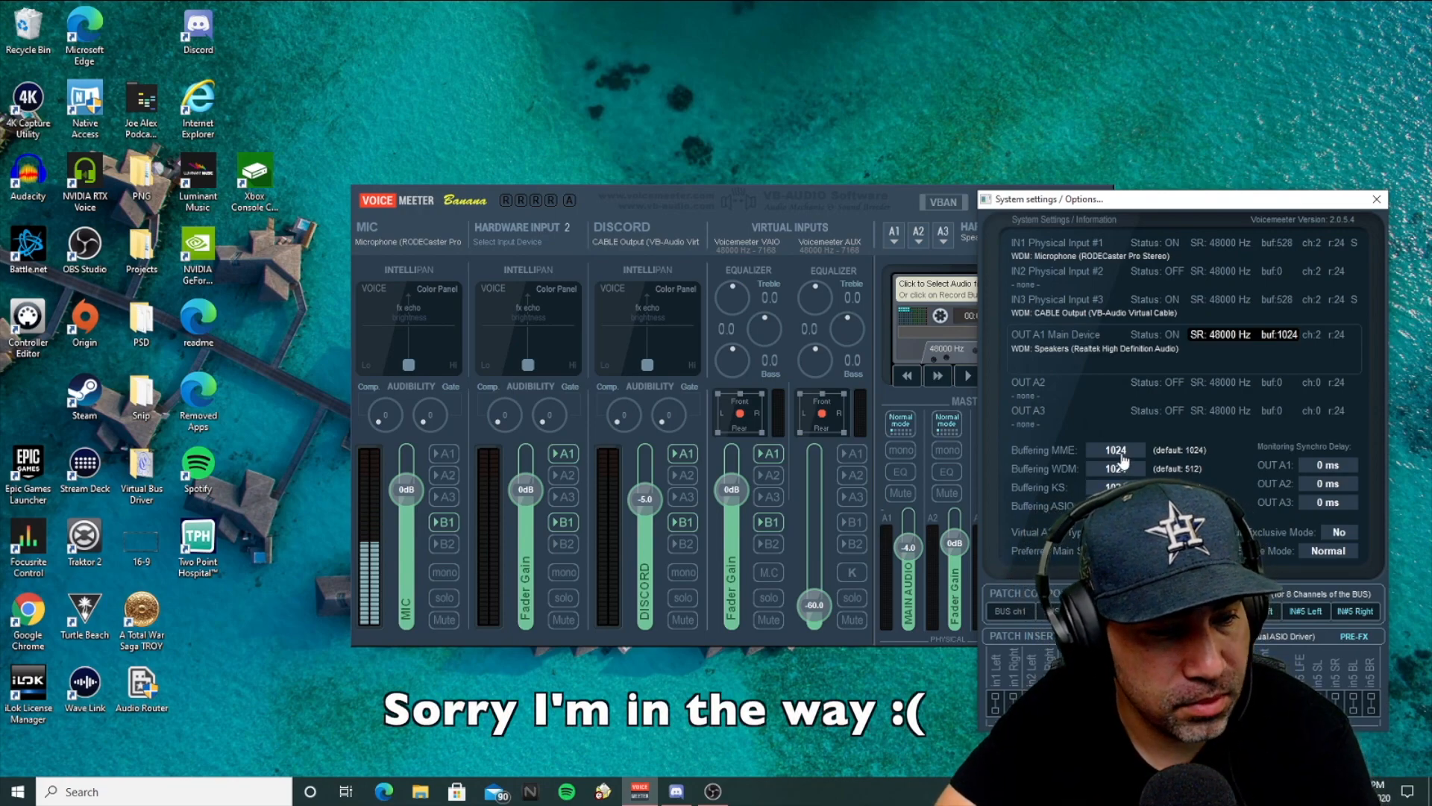
{"action": "left_click", "coordinate": [1113, 468]}
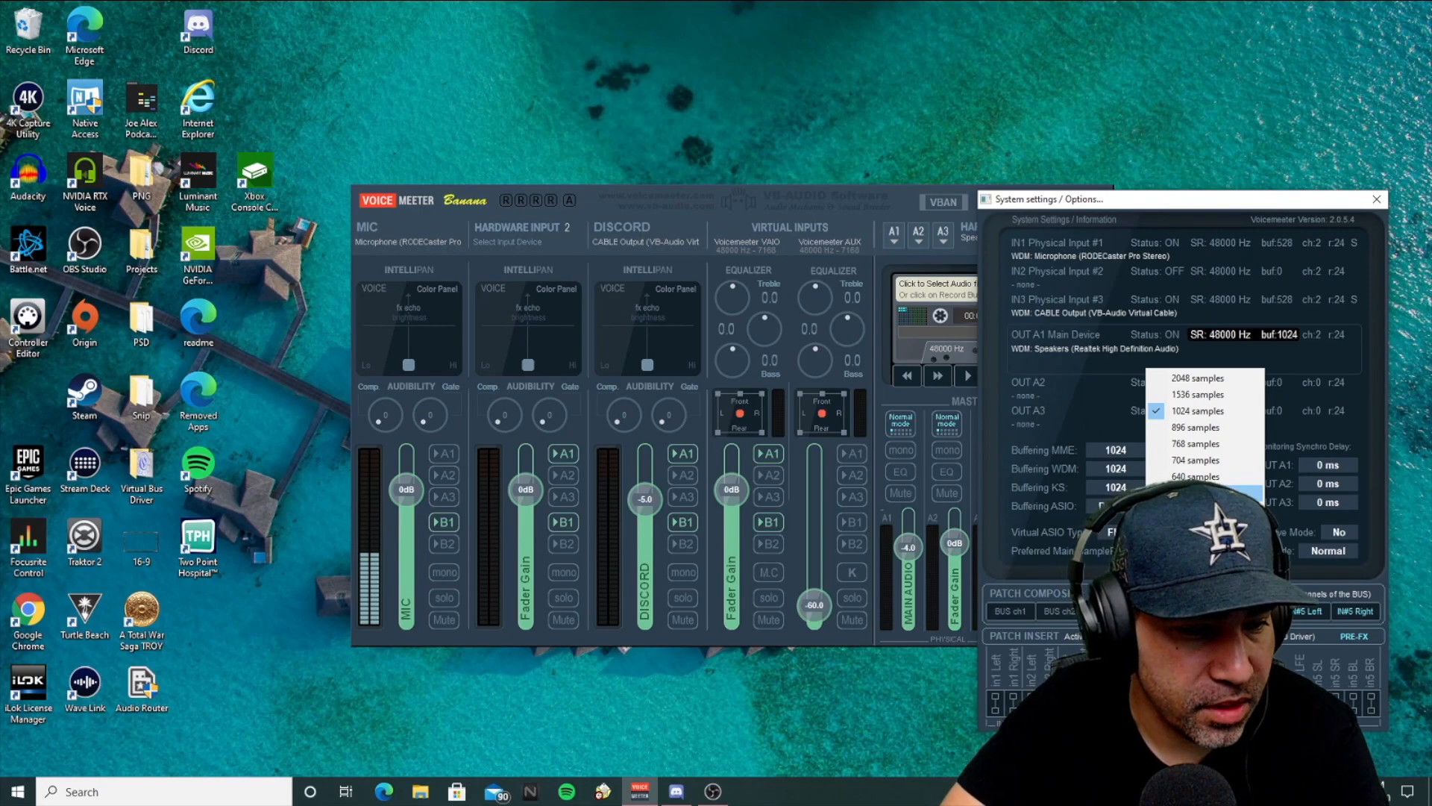
{"action": "mouse_move", "coordinate": [1196, 459]}
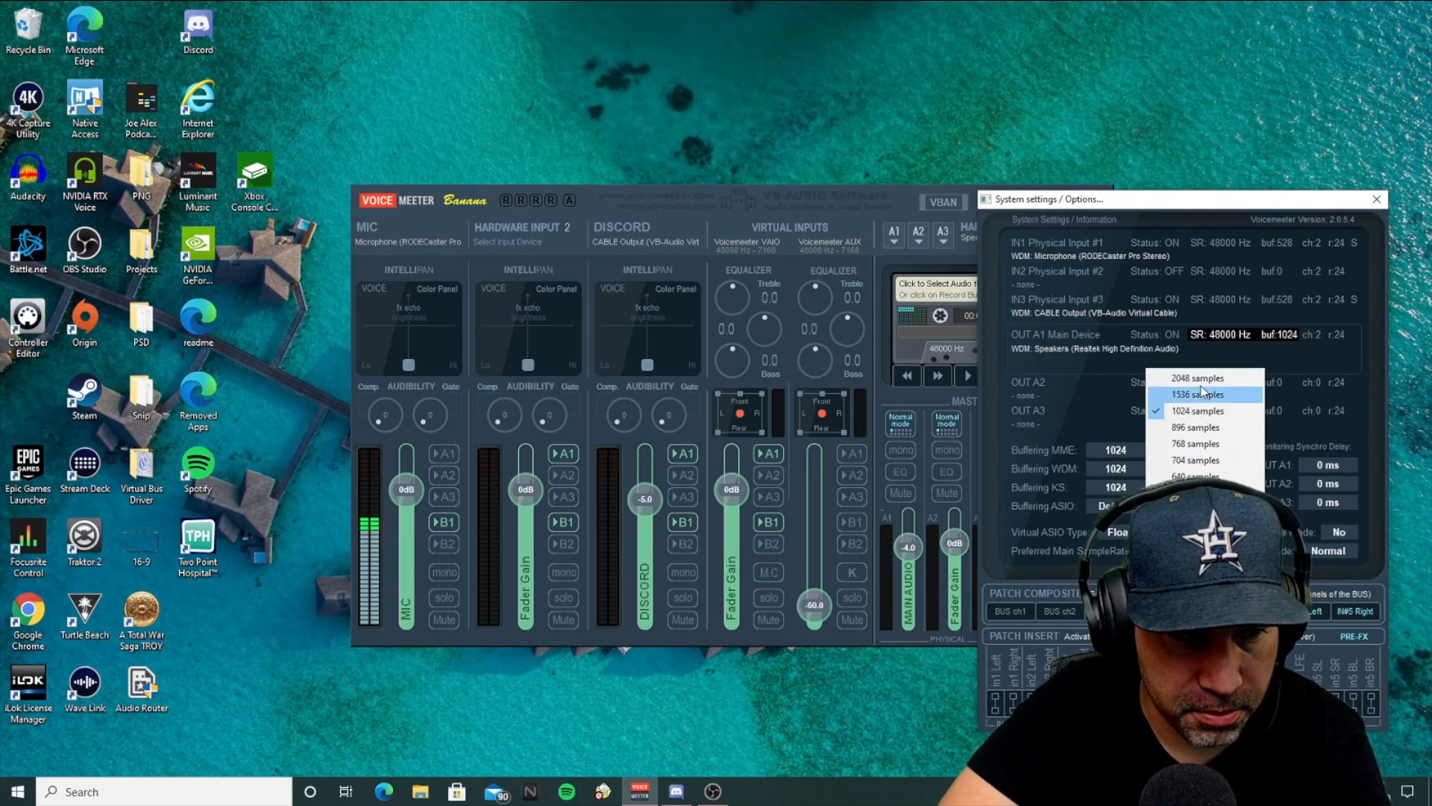
{"action": "mouse_move", "coordinate": [1199, 377]}
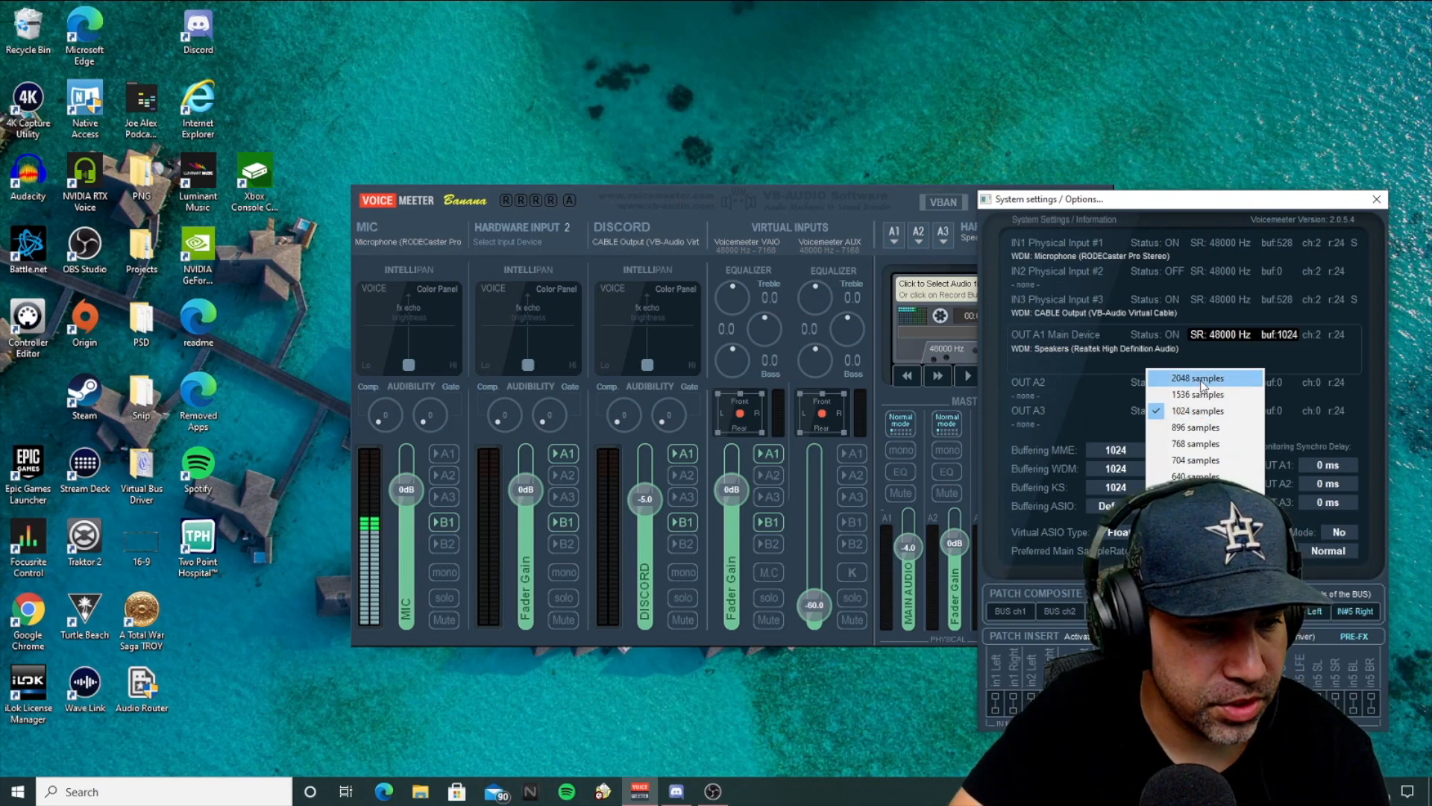
{"action": "left_click", "coordinate": [1198, 377]}
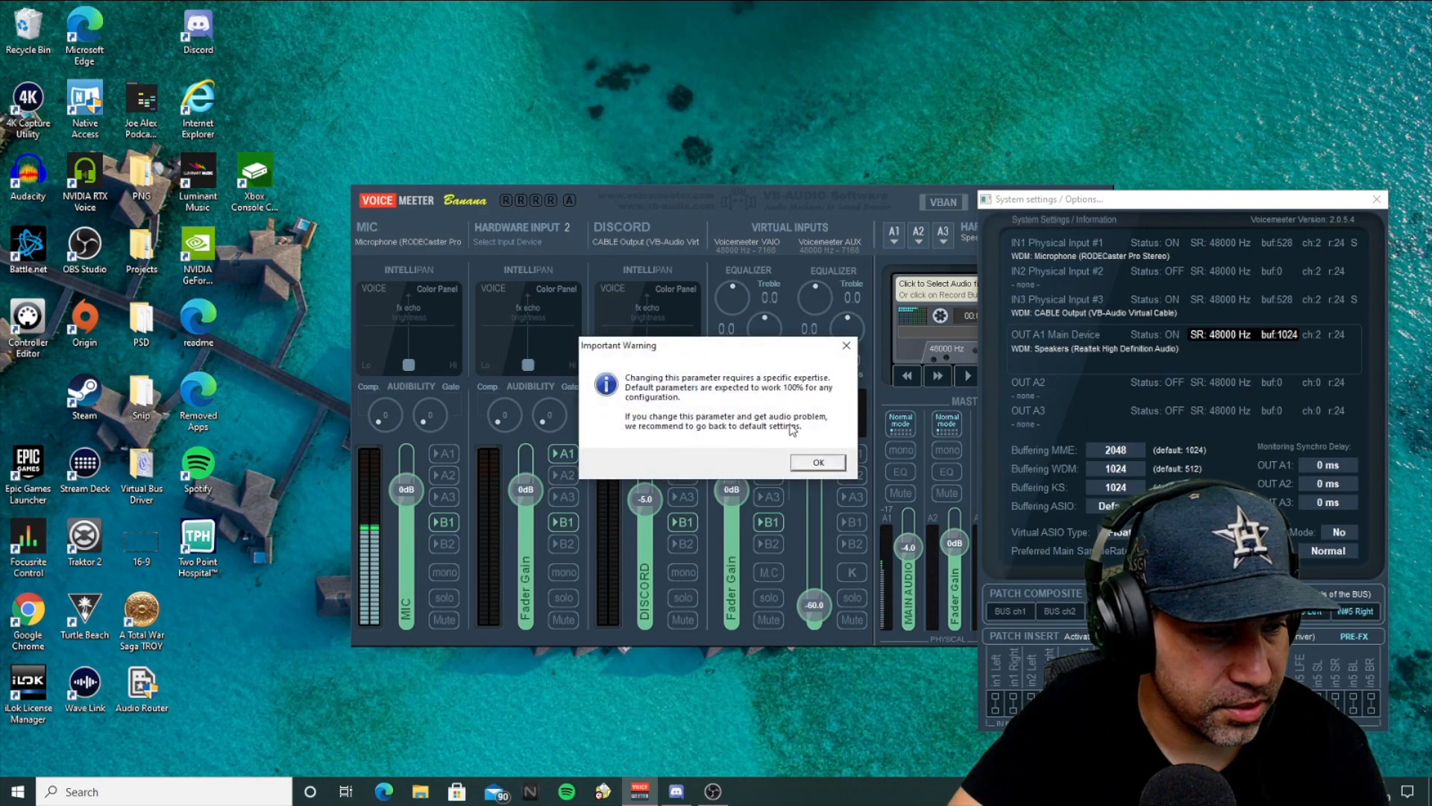
{"action": "left_click", "coordinate": [816, 460]}
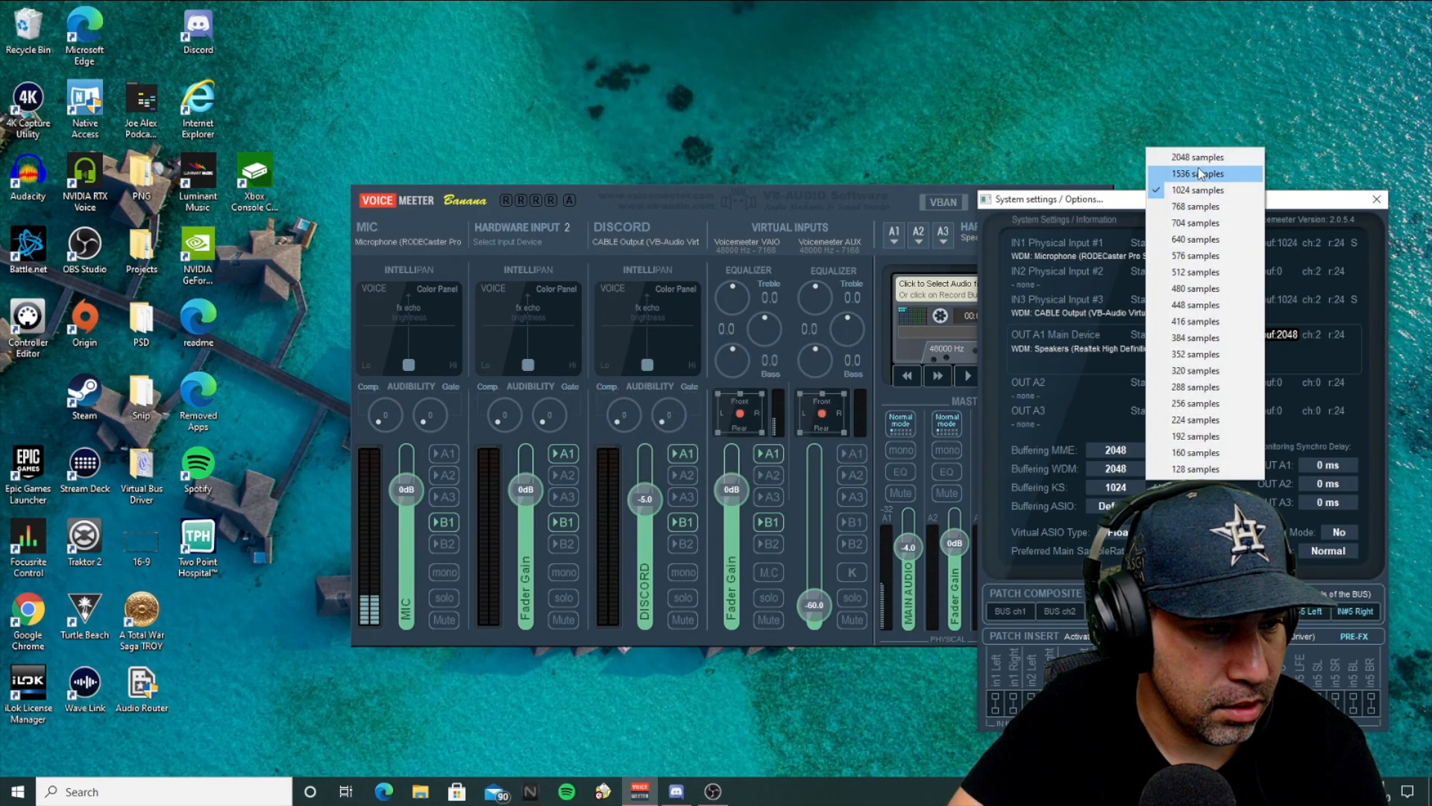
{"action": "left_click", "coordinate": [1195, 157]}
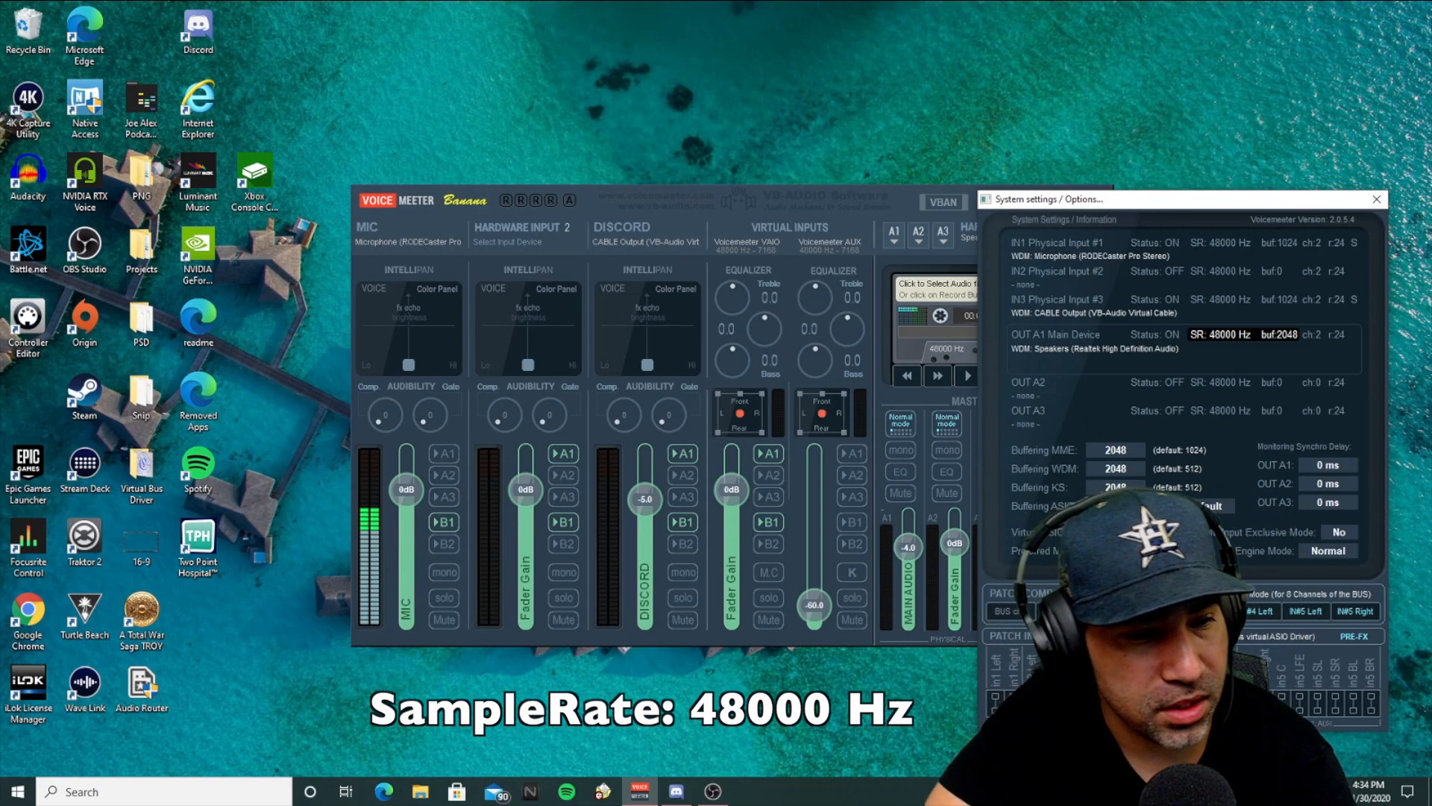
{"action": "left_click", "coordinate": [1375, 198]}
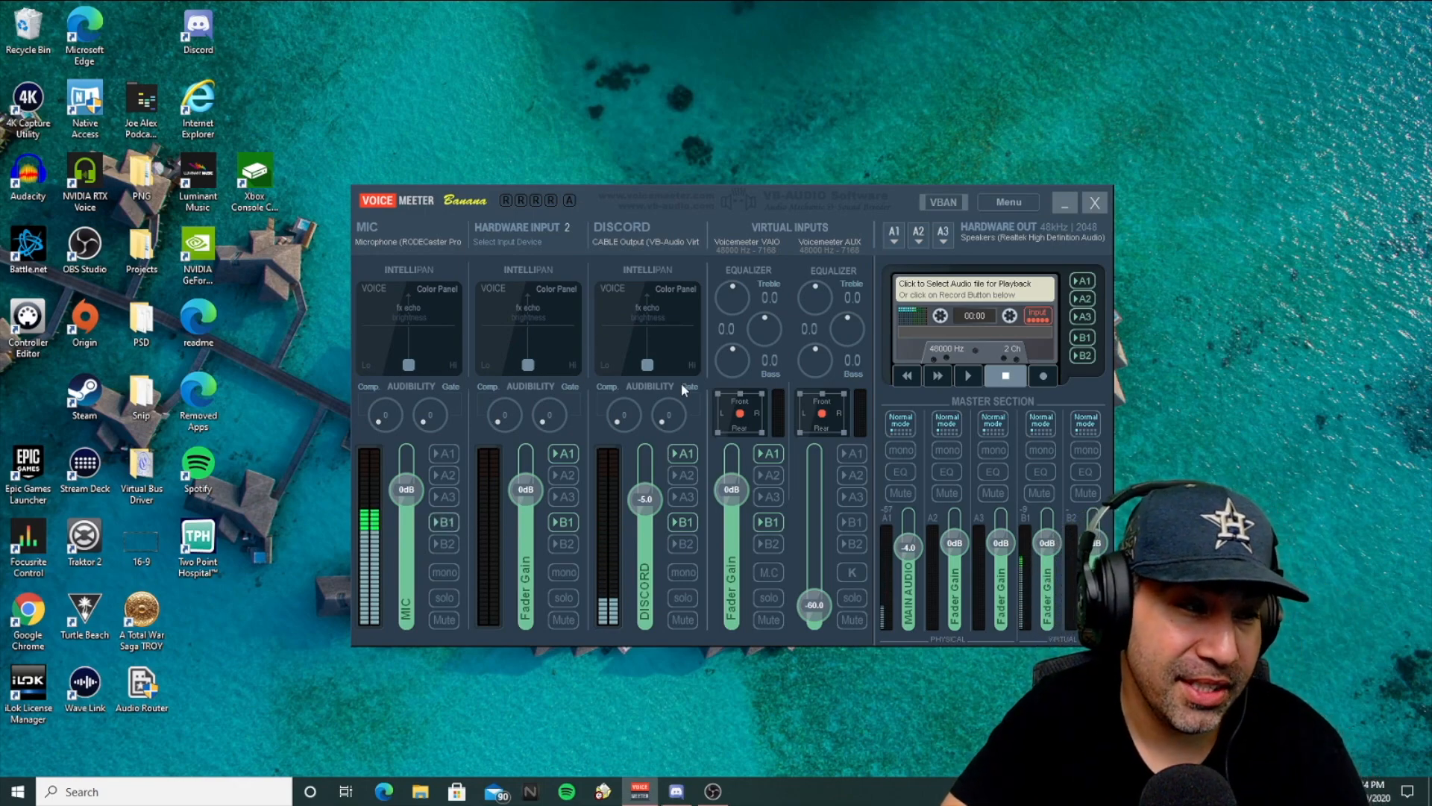
{"action": "mouse_move", "coordinate": [698, 391]}
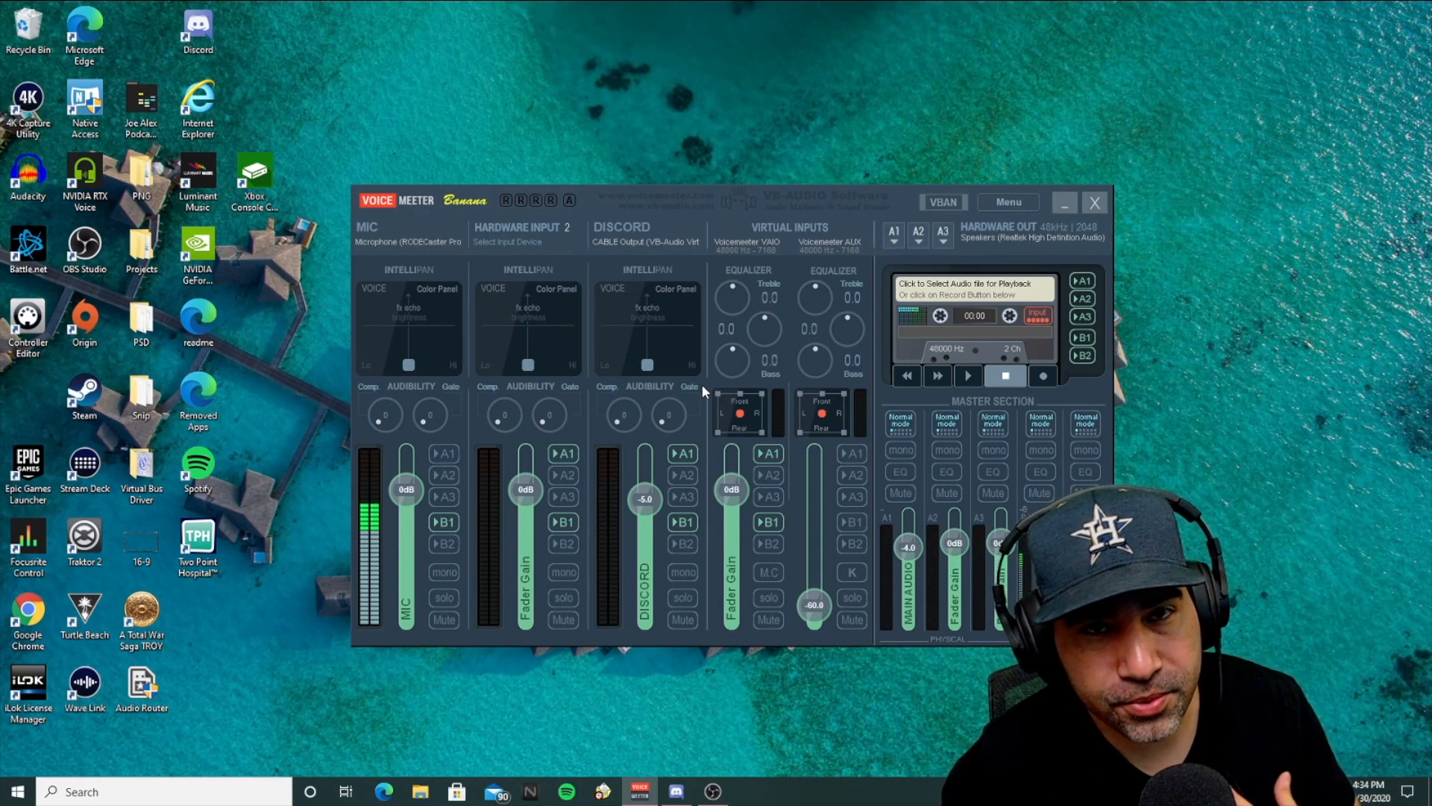
{"action": "mouse_move", "coordinate": [788, 365]}
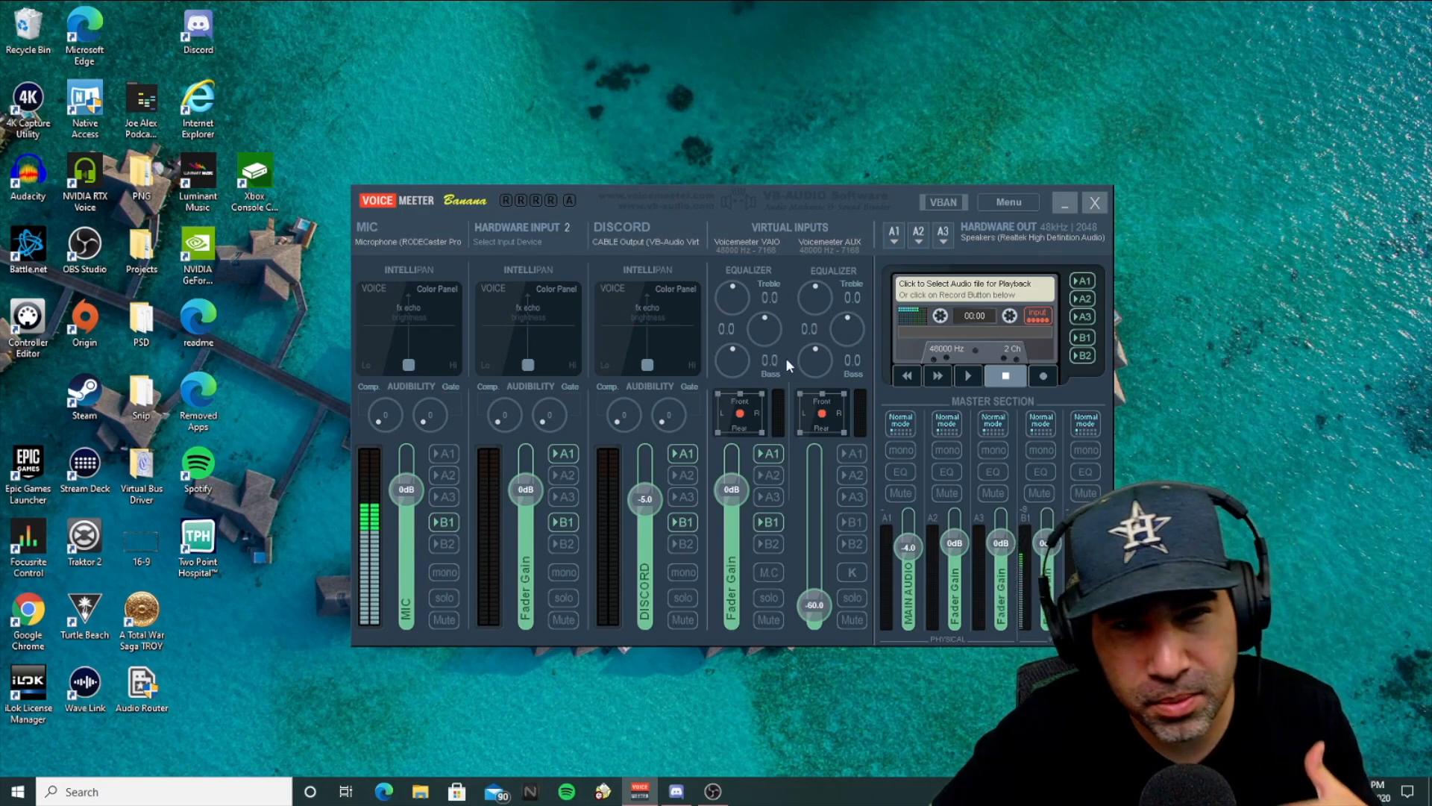
{"action": "mouse_move", "coordinate": [562, 209]}
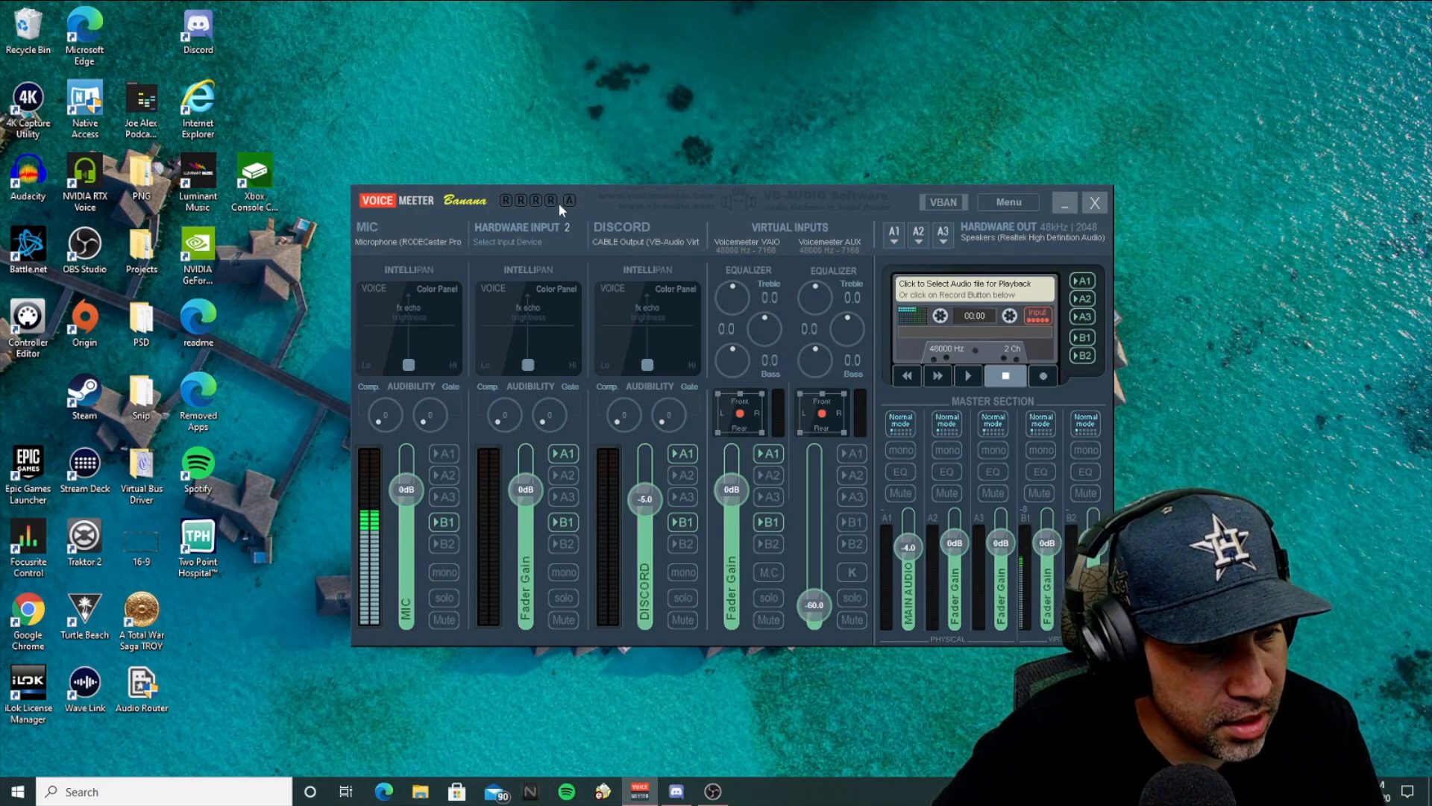
{"action": "mouse_move", "coordinate": [826, 356]}
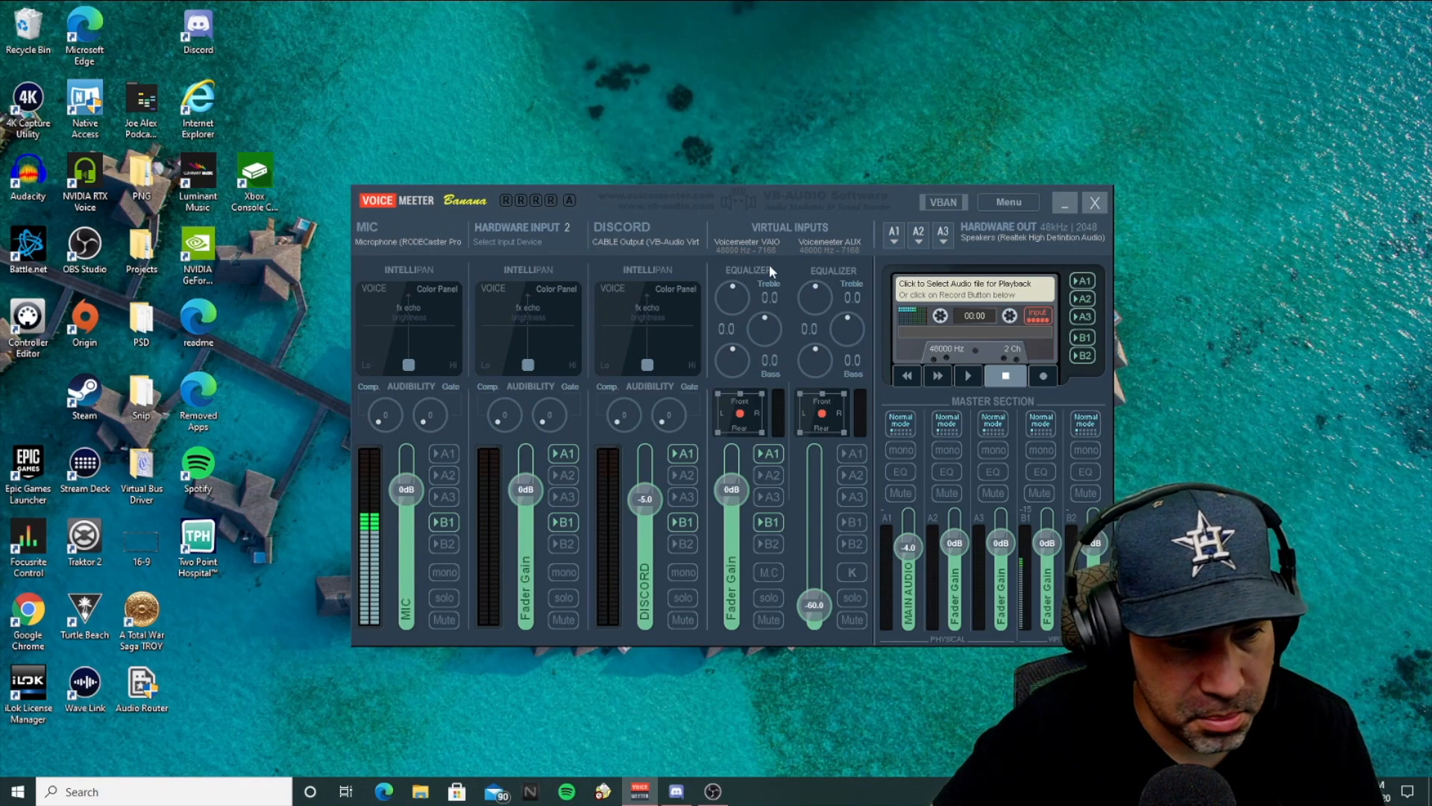
- Set Buffering MME and WDM back to 1024 samples in System Settings, accepting the expert warnings
{"action": "left_click", "coordinate": [1007, 201]}
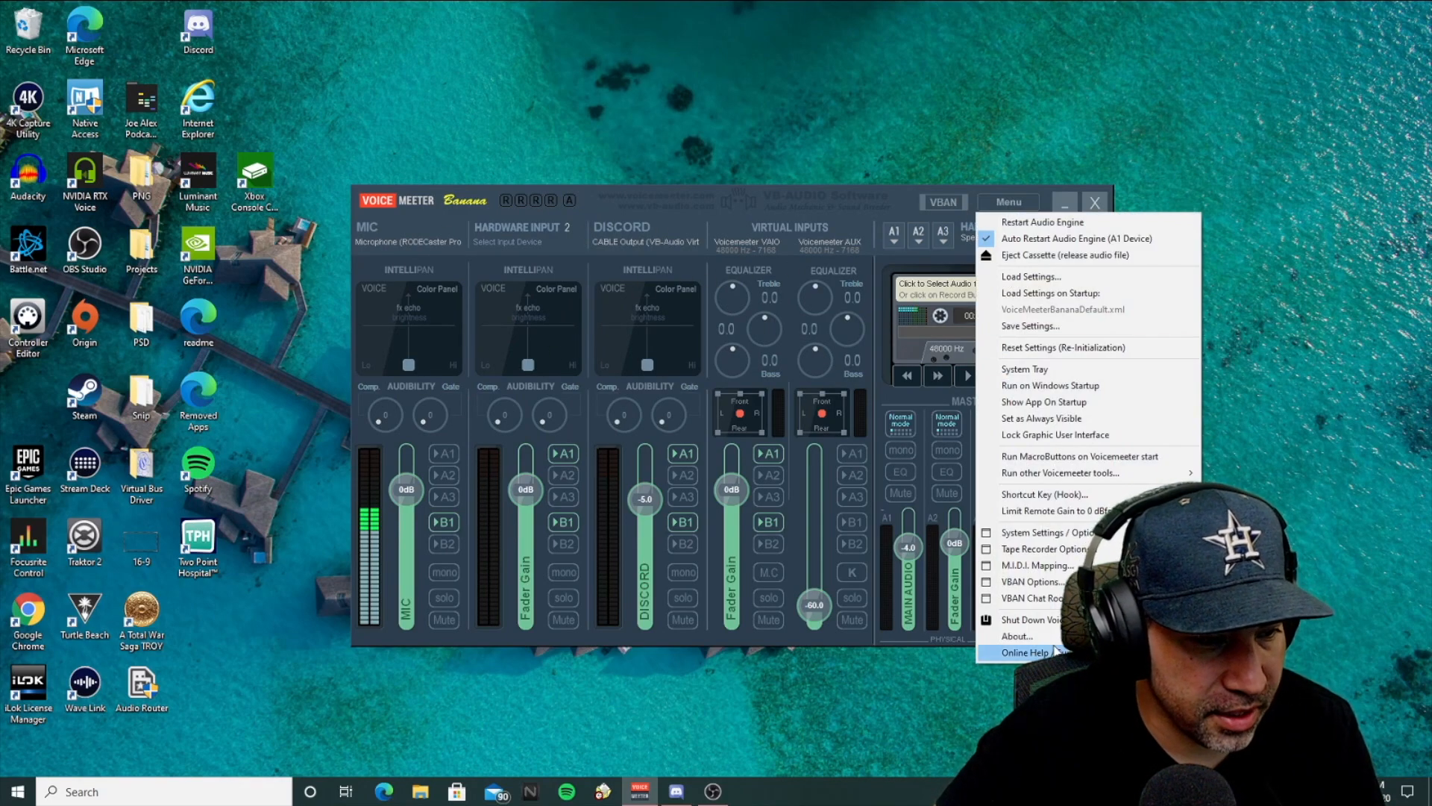
{"action": "left_click", "coordinate": [1035, 531]}
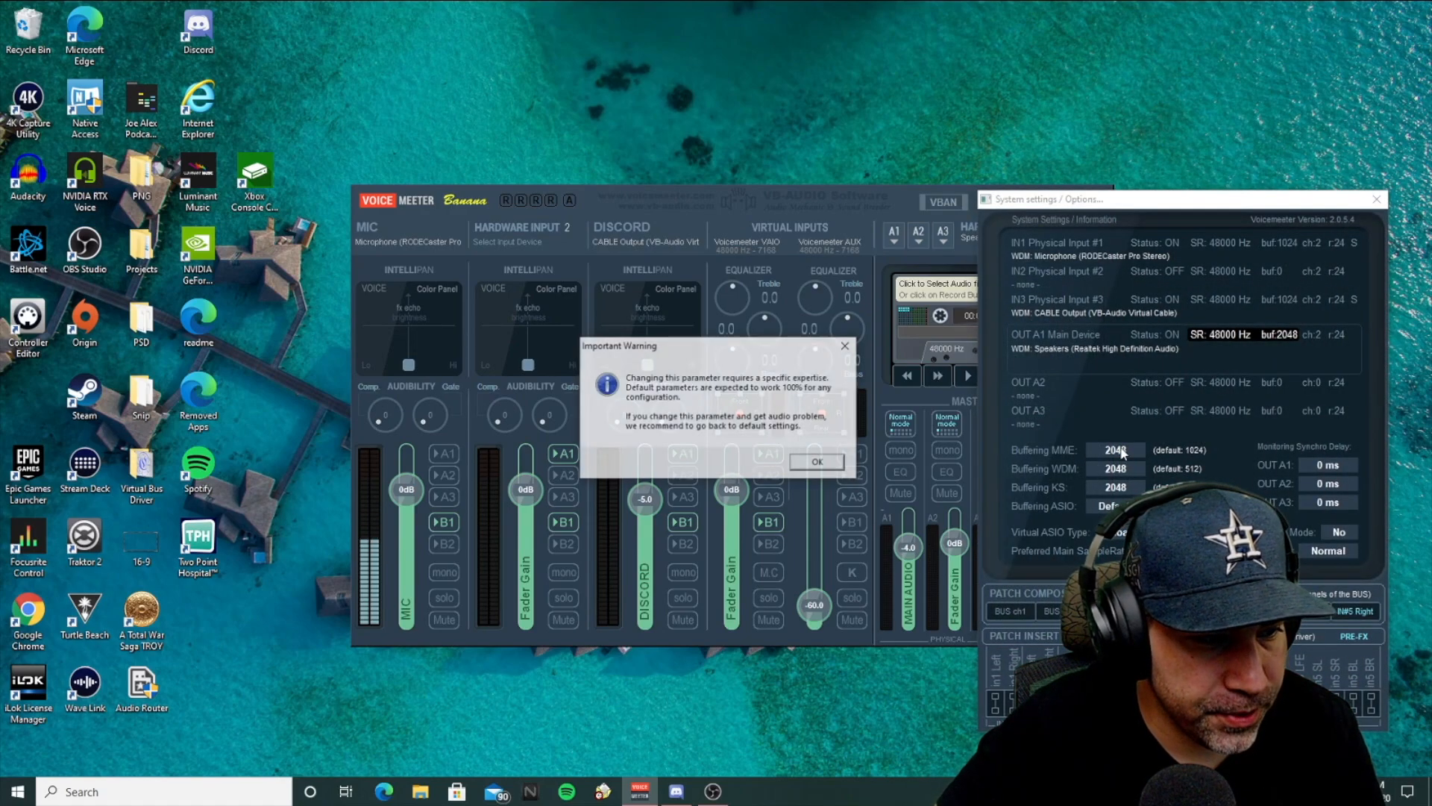
{"action": "left_click", "coordinate": [817, 461]}
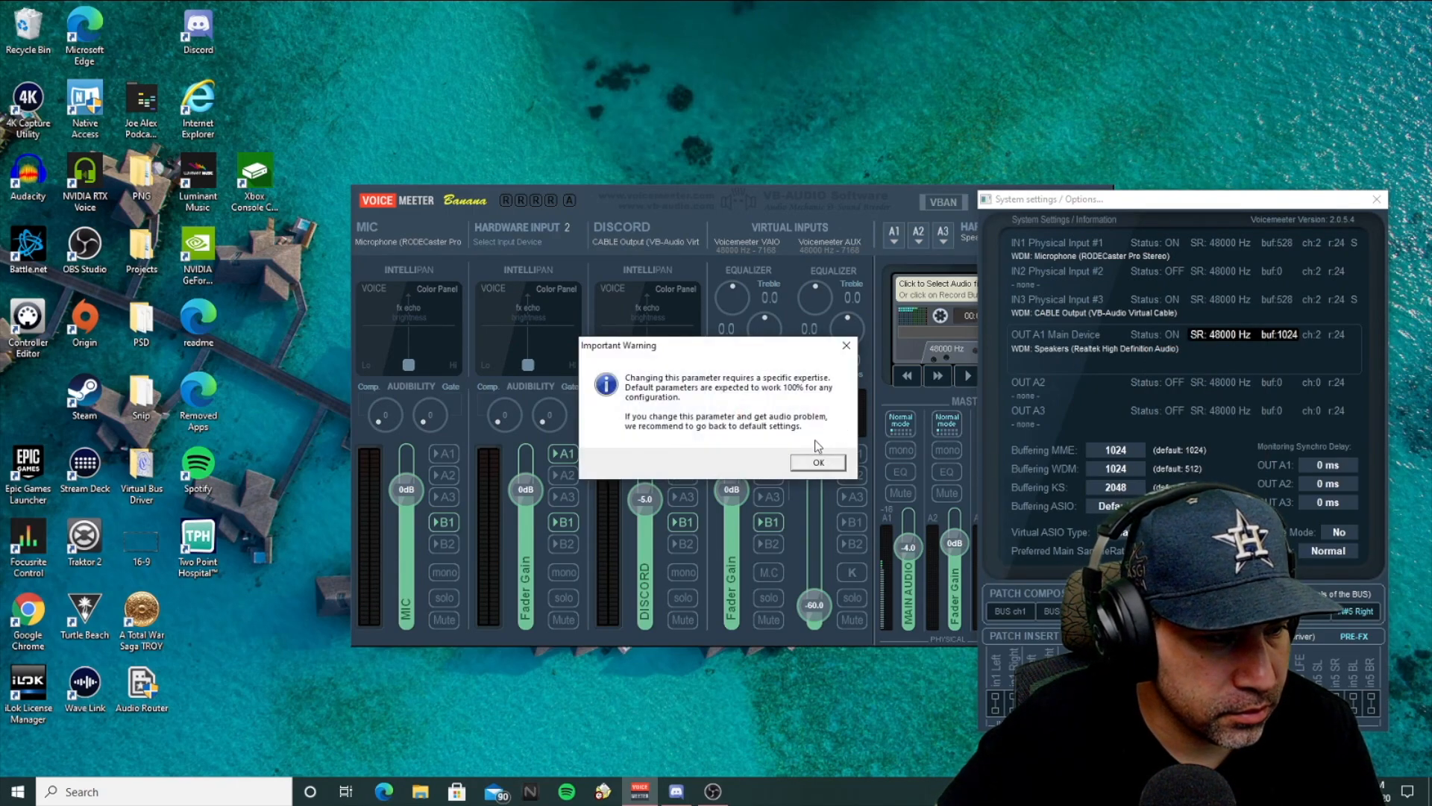
{"action": "left_click", "coordinate": [818, 462]}
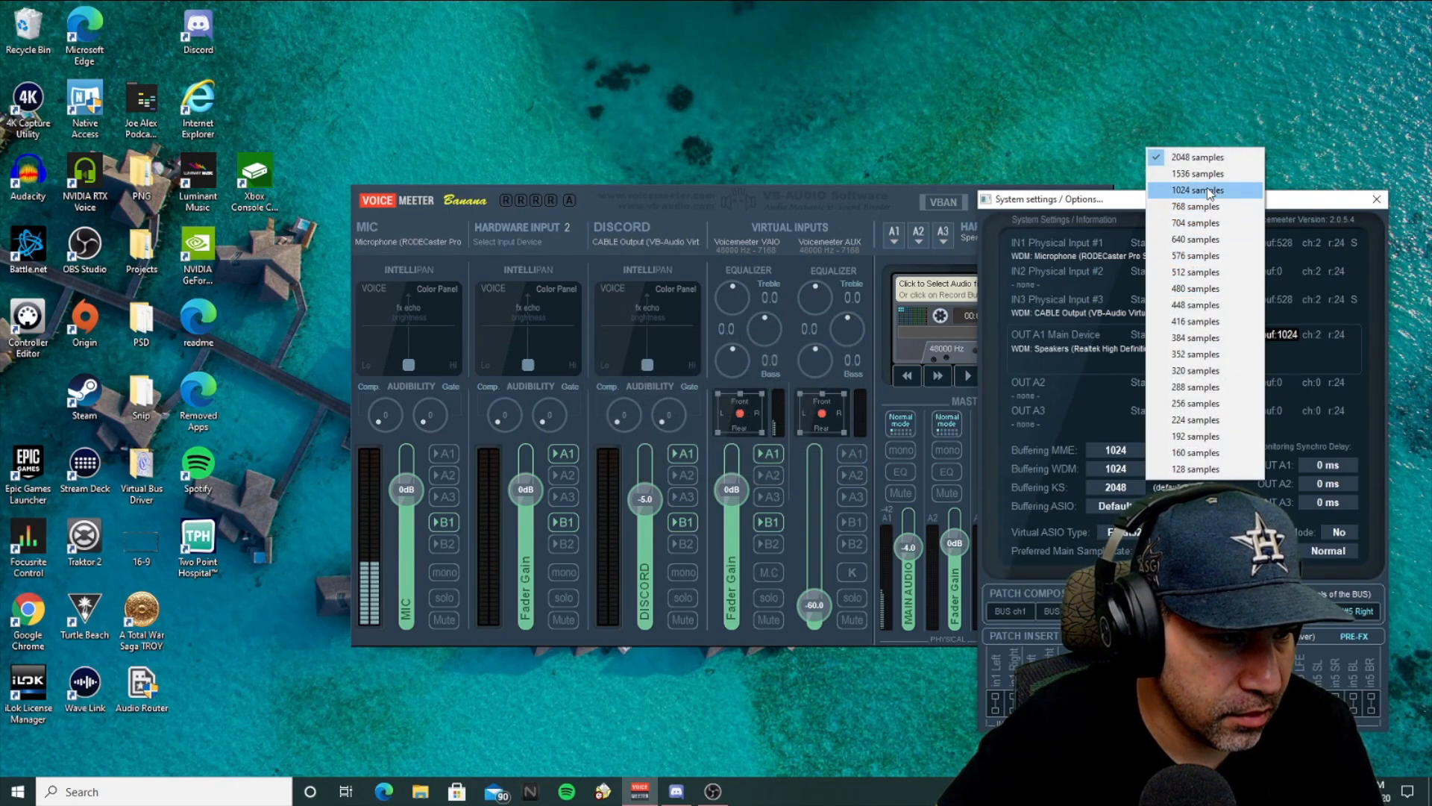
{"action": "left_click", "coordinate": [1195, 189]}
{"action": "type", "text": "task"}
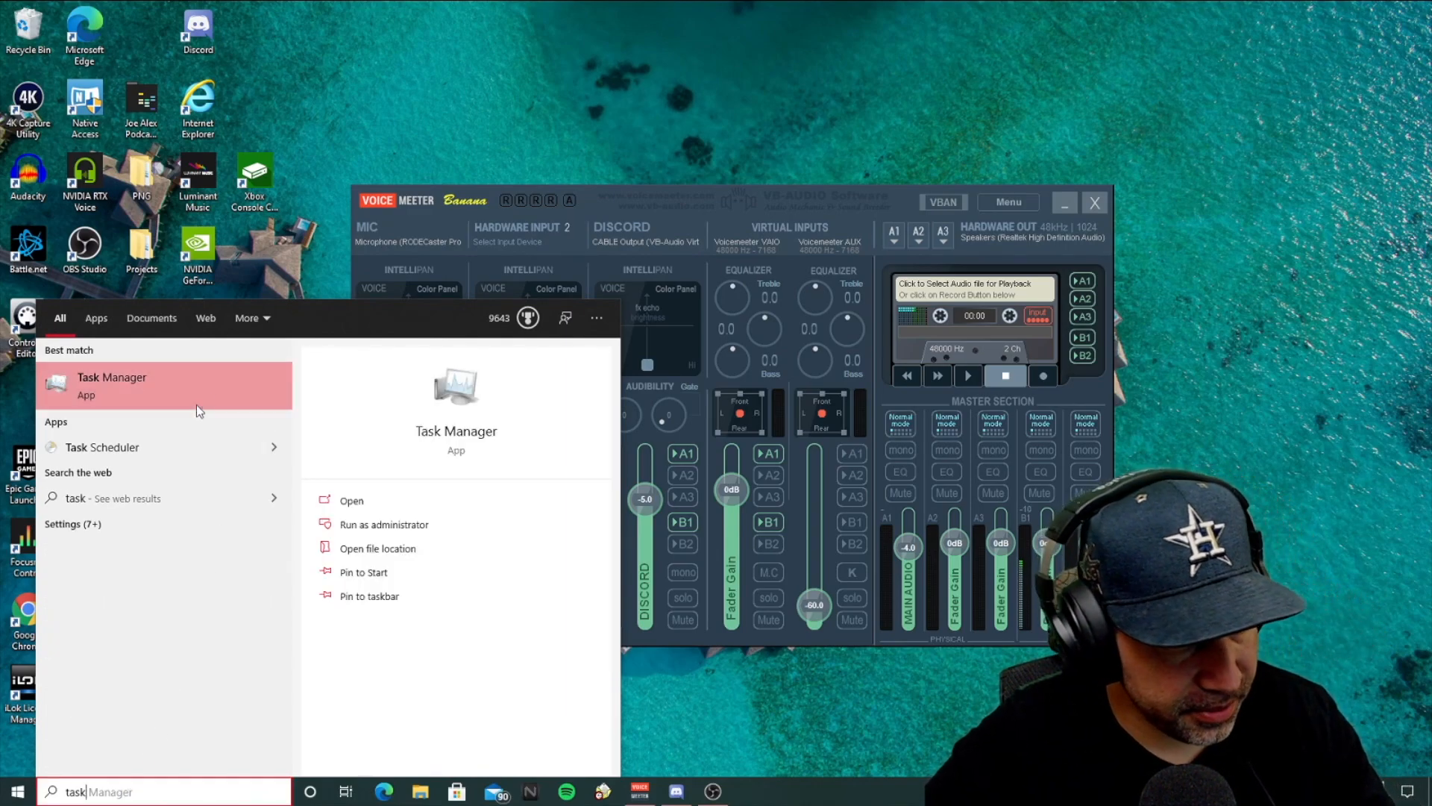
- Launch Task Manager from the Windows search results for 'task'
{"action": "left_click", "coordinate": [351, 500]}
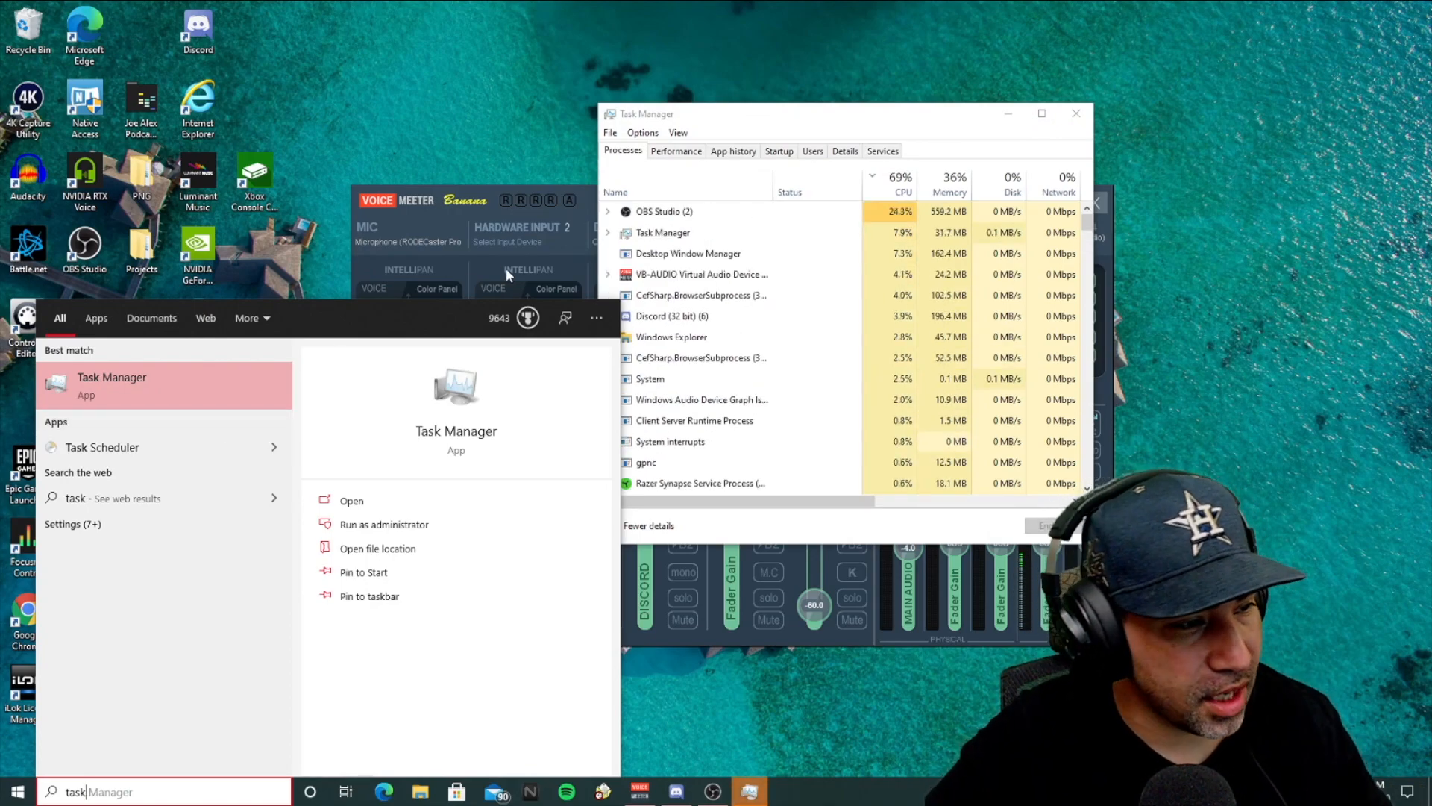
- In the Details list, set audiodg.exe priority to High and confirm the change
{"action": "left_click", "coordinate": [844, 150]}
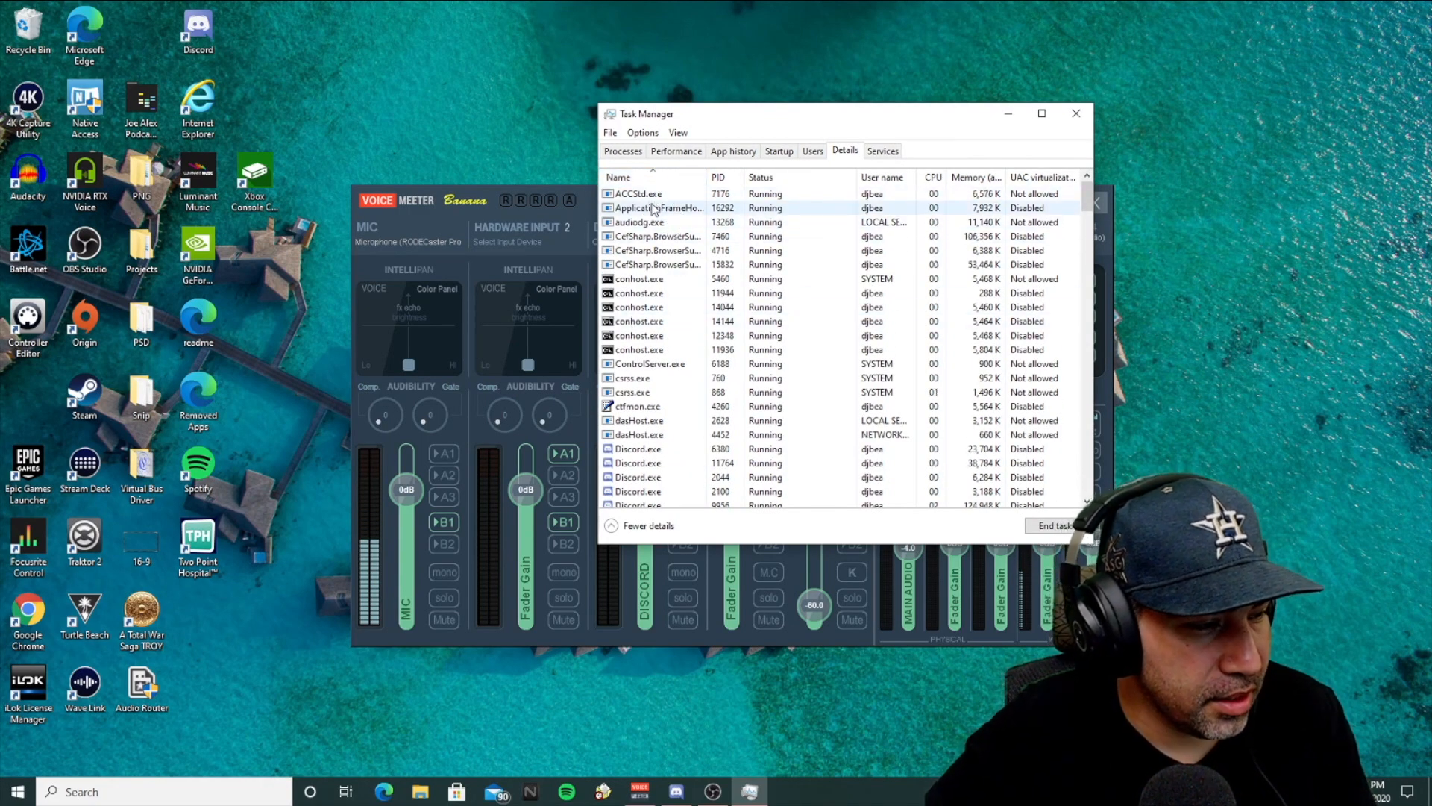
{"action": "left_click", "coordinate": [640, 222]}
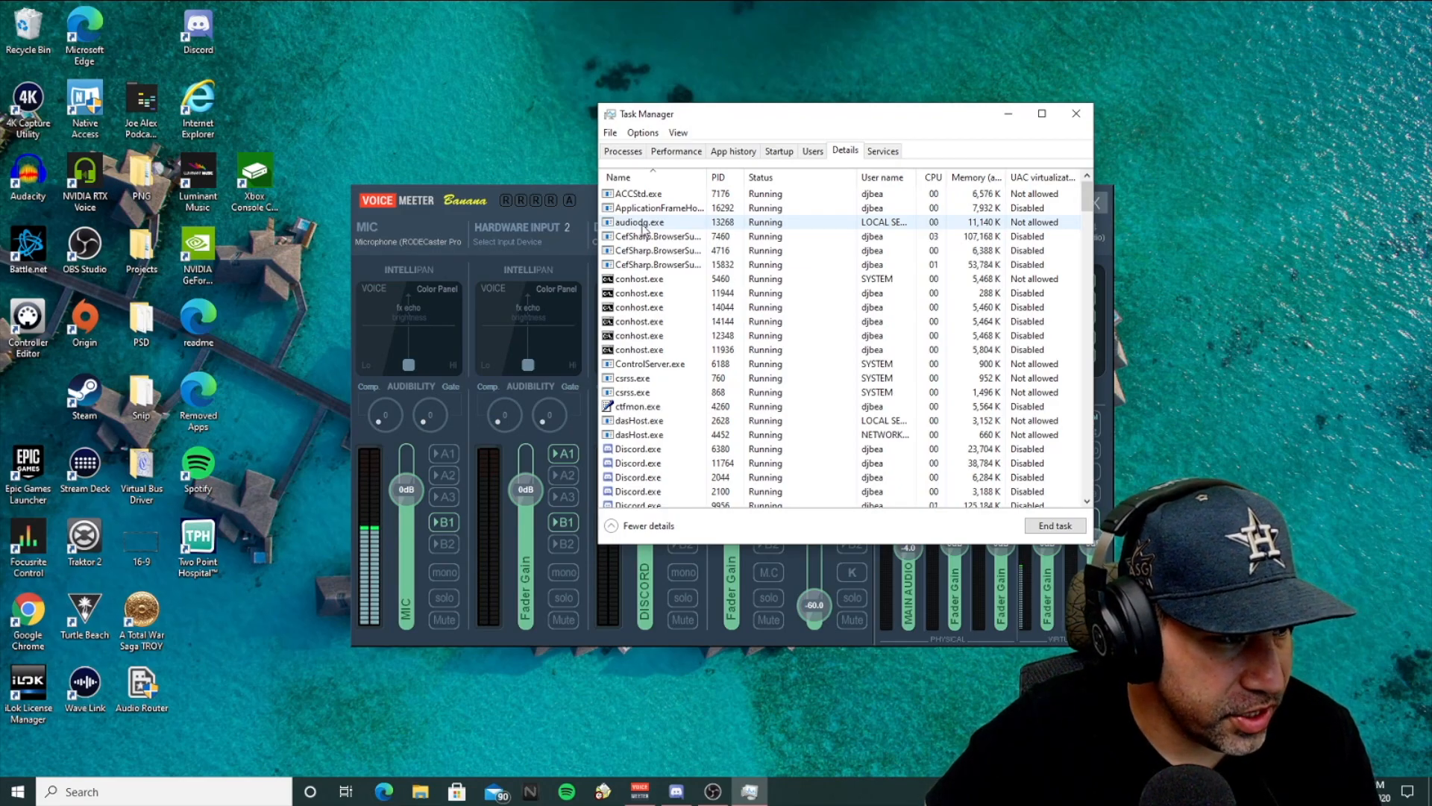
{"action": "right_click", "coordinate": [640, 222]}
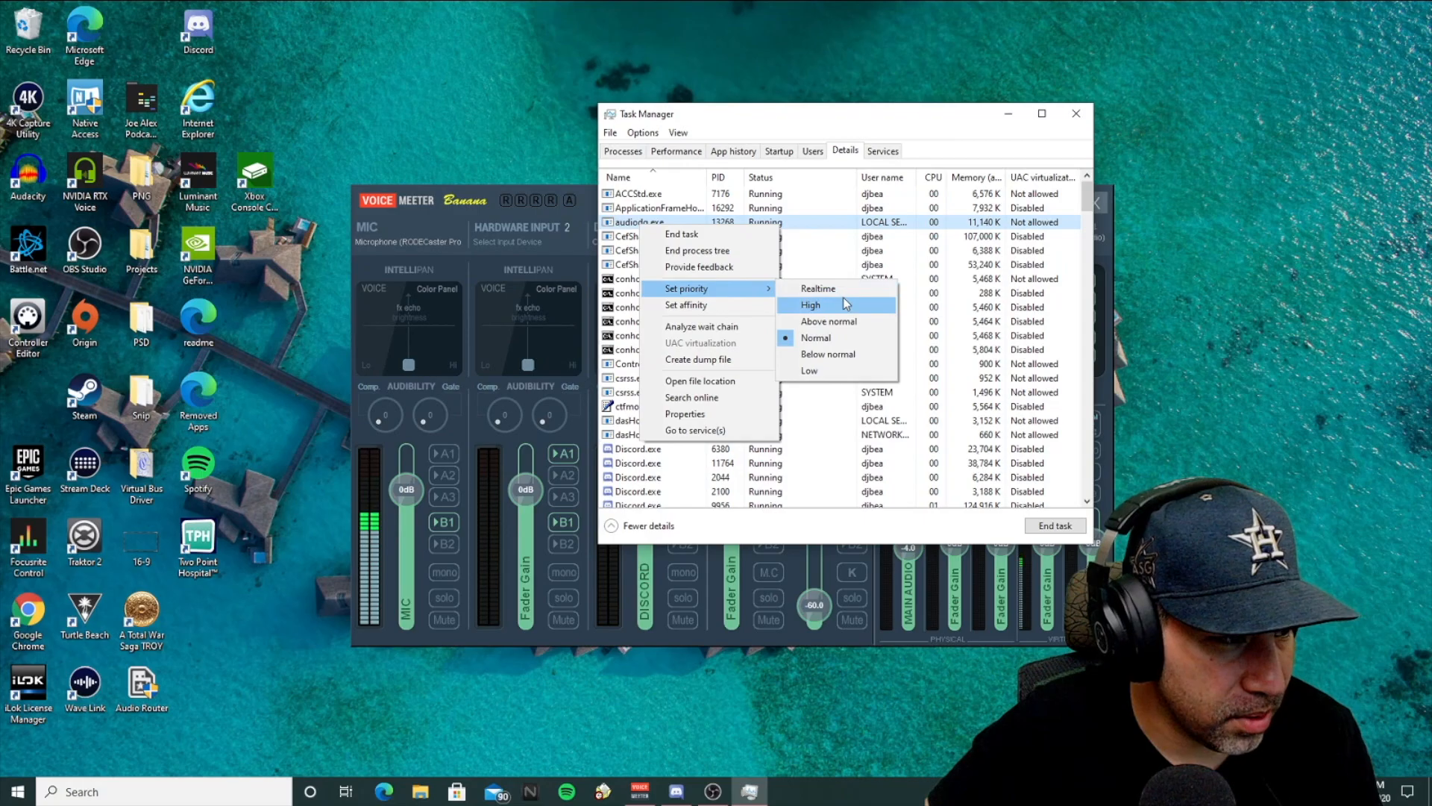
{"action": "left_click", "coordinate": [810, 304]}
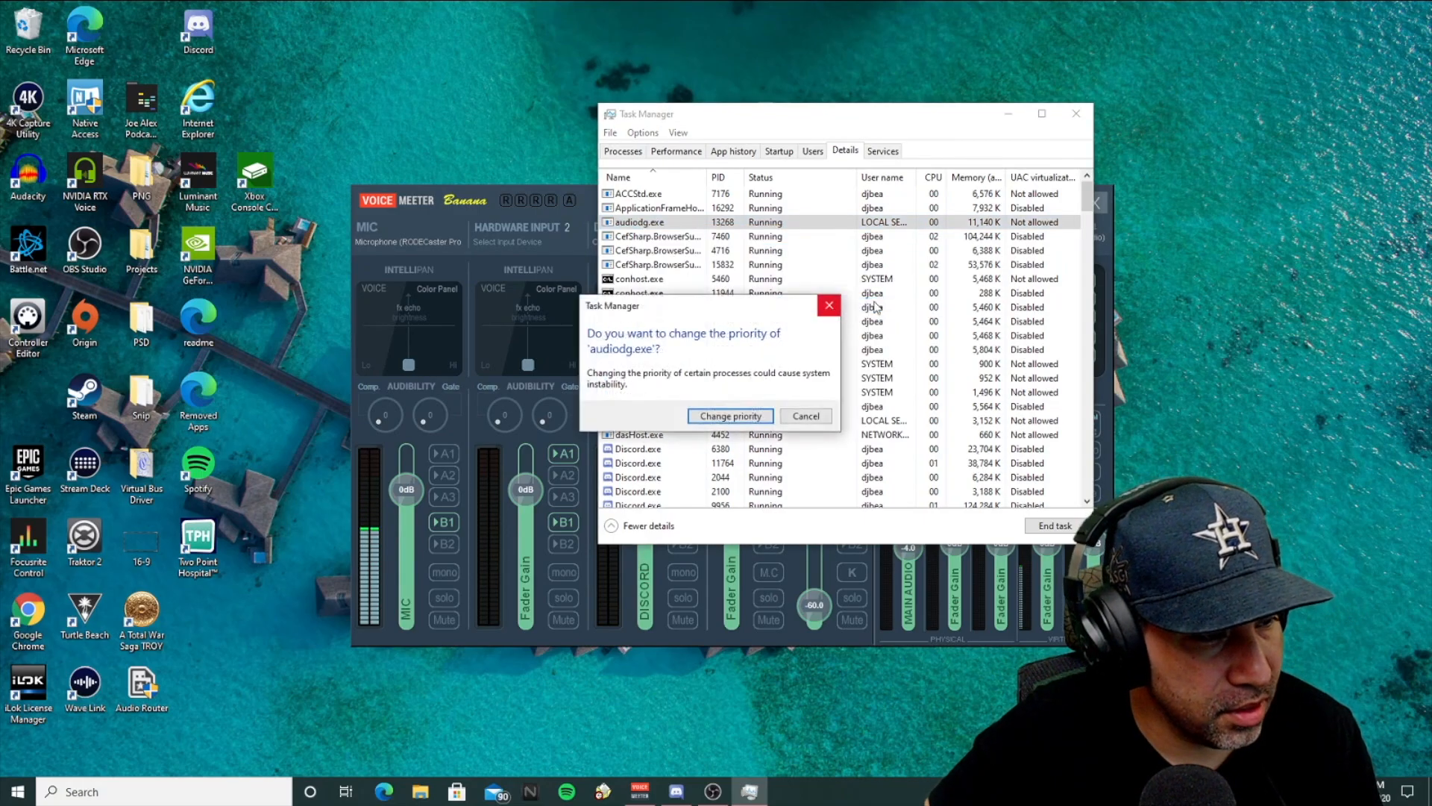
{"action": "left_click", "coordinate": [730, 416]}
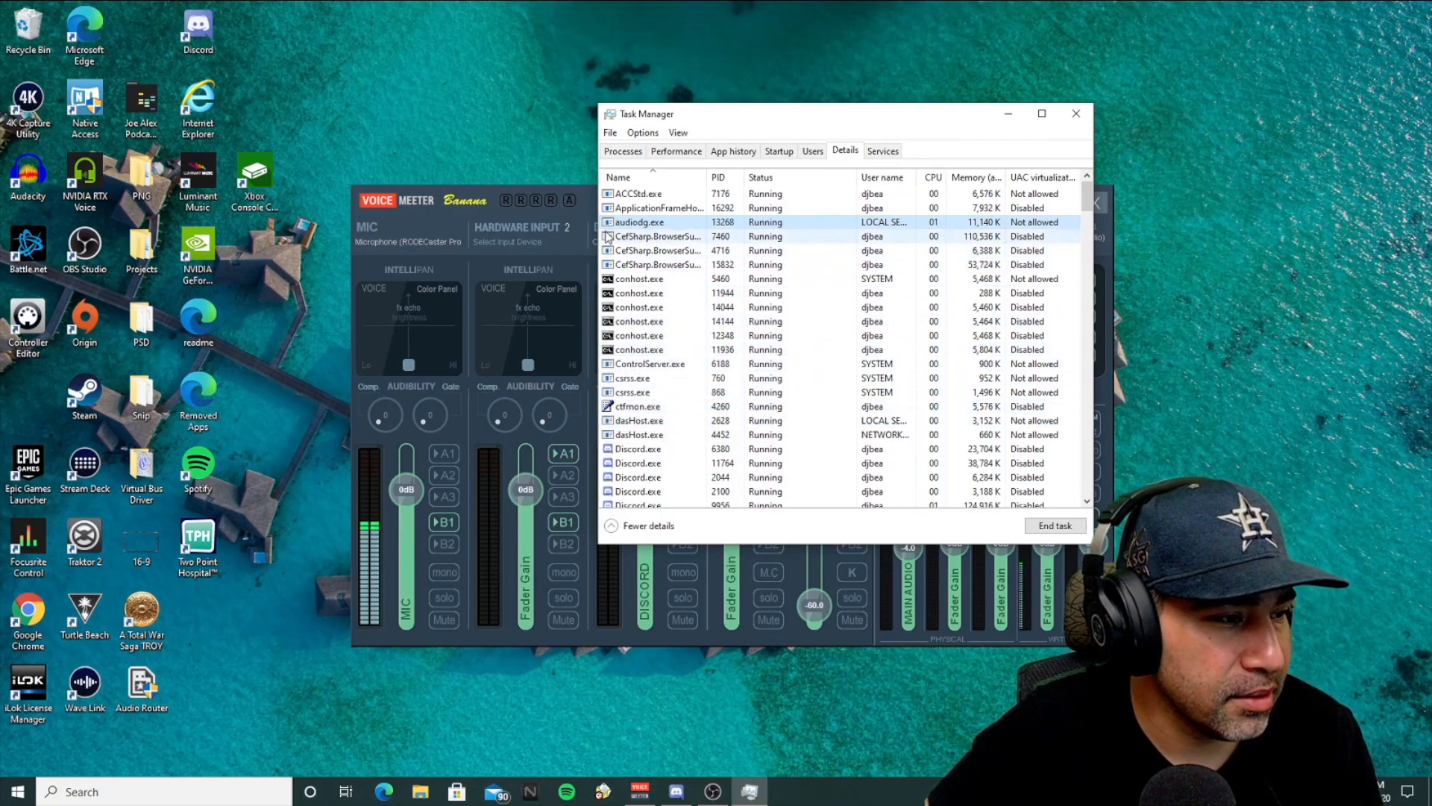
- Set audiodg.exe processor affinity to a single CPU instead of all processors and confirm
{"action": "right_click", "coordinate": [672, 223]}
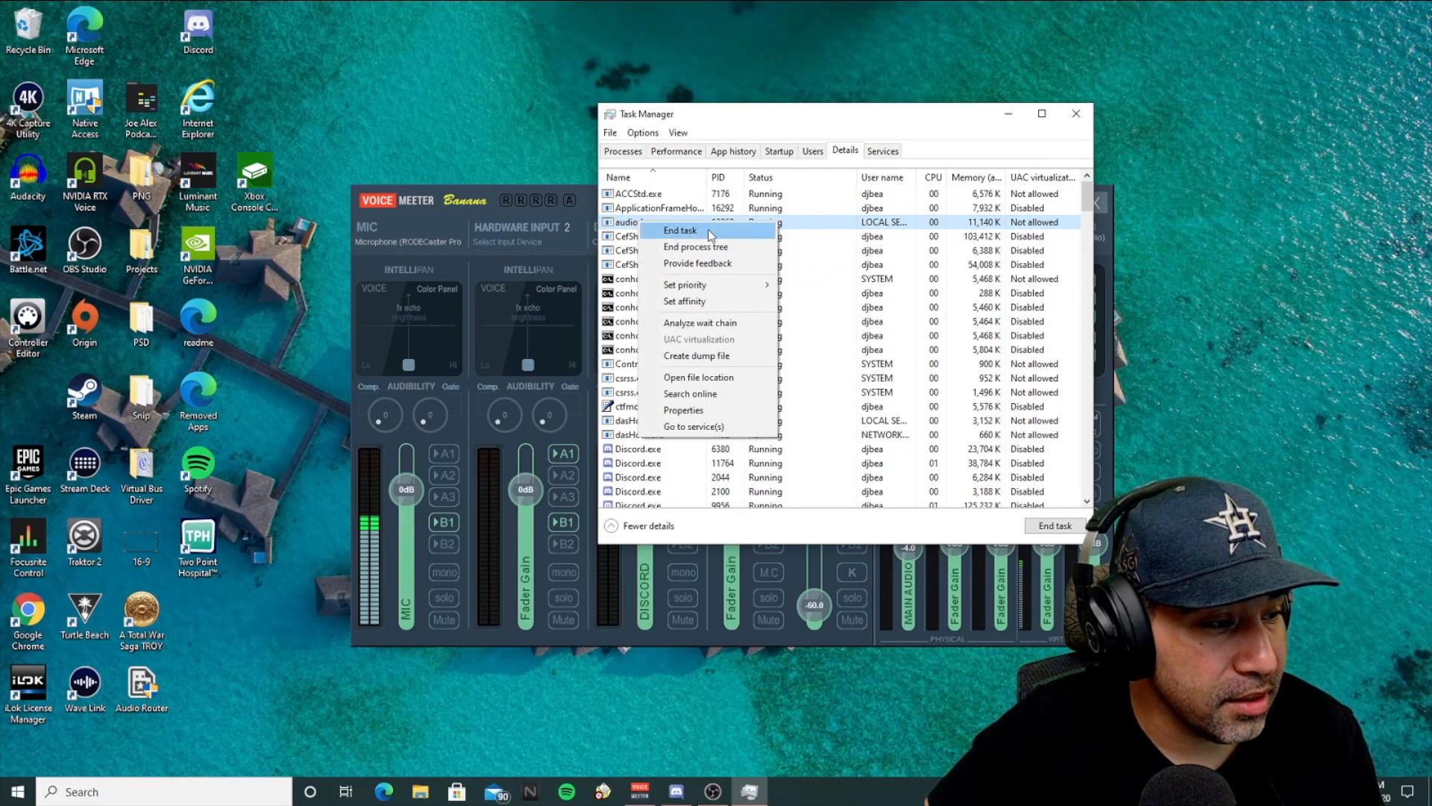
{"action": "left_click", "coordinate": [685, 300]}
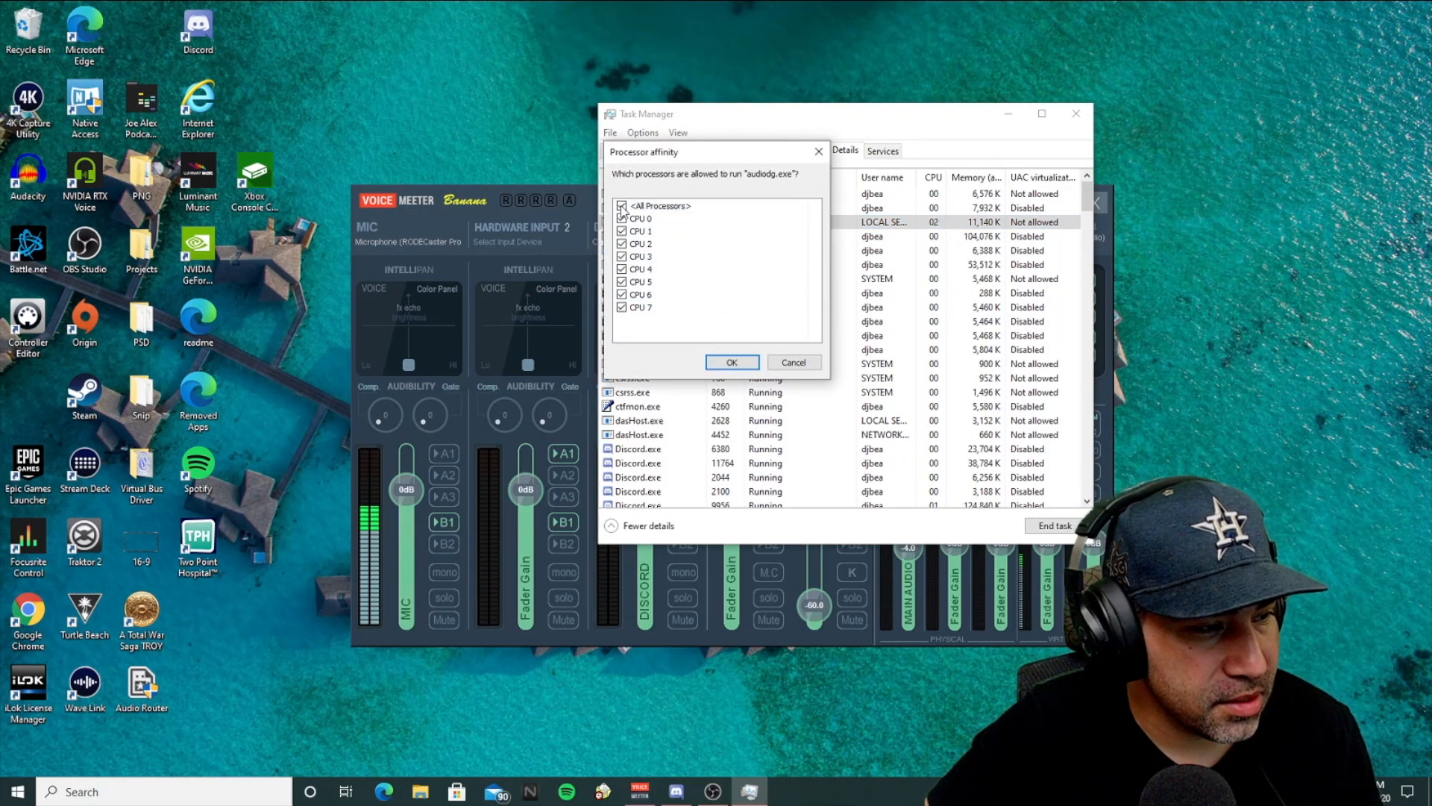
{"action": "left_click", "coordinate": [623, 206]}
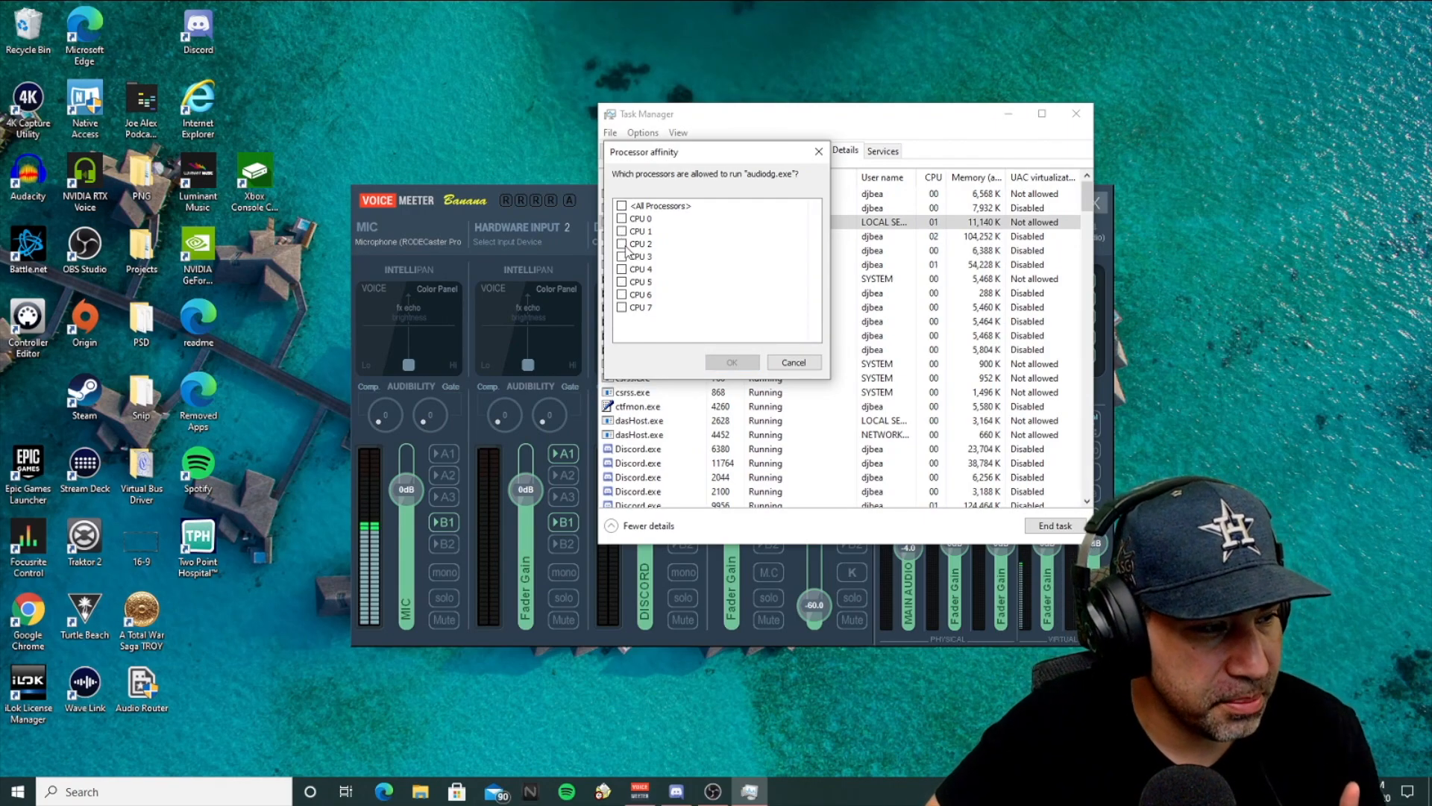
{"action": "left_click", "coordinate": [624, 243]}
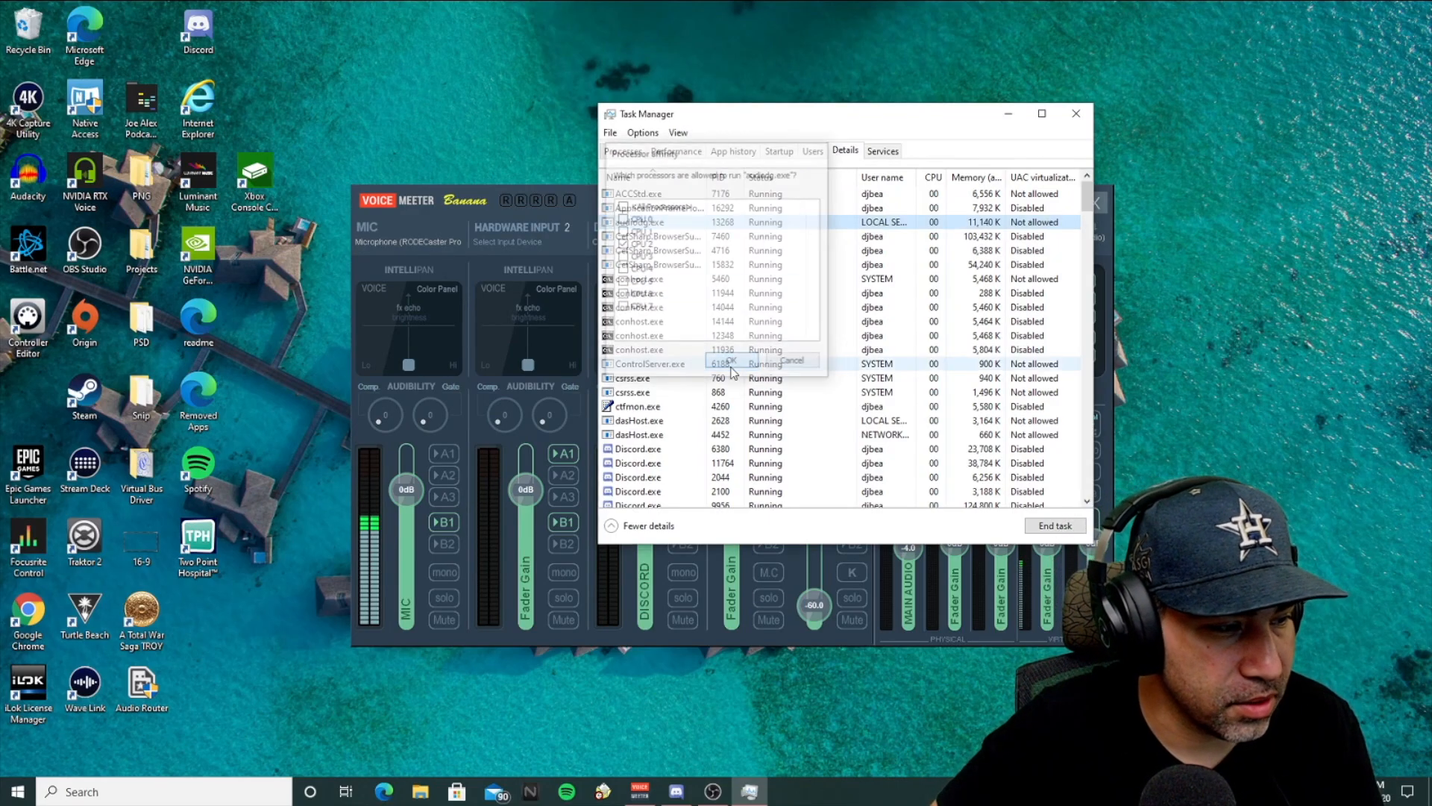
{"action": "left_click", "coordinate": [1075, 113]}
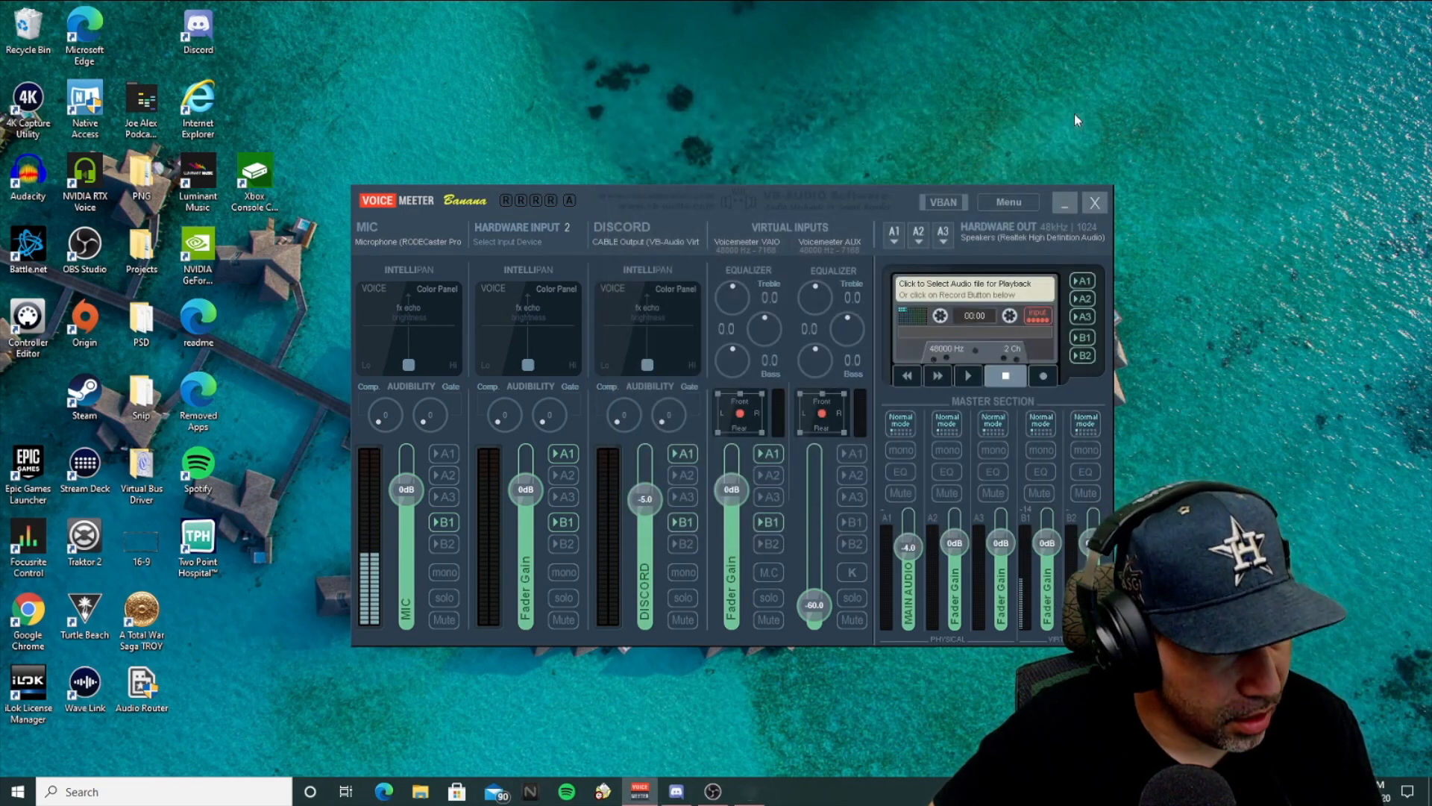
{"action": "mouse_move", "coordinate": [461, 613]}
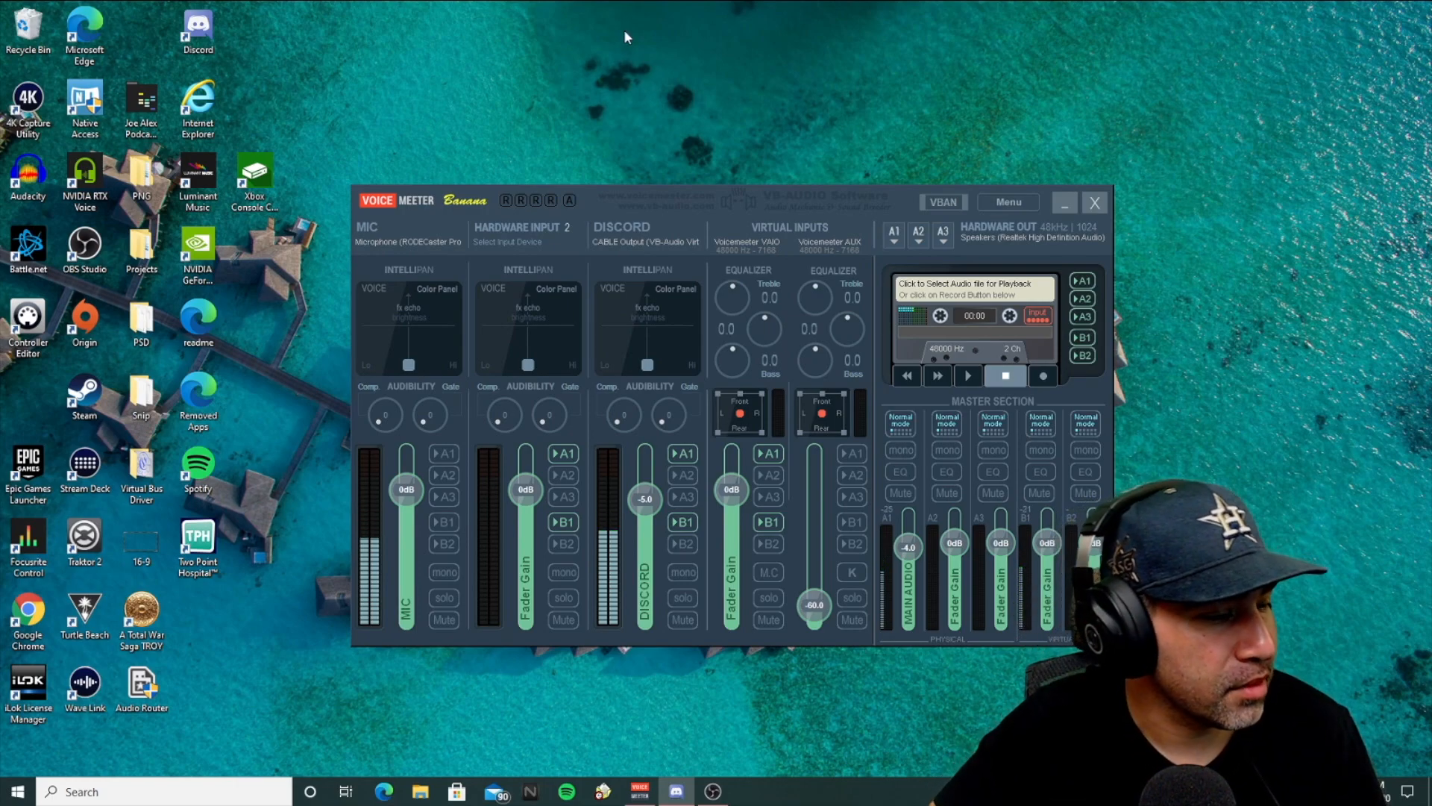
{"action": "mouse_move", "coordinate": [628, 400]}
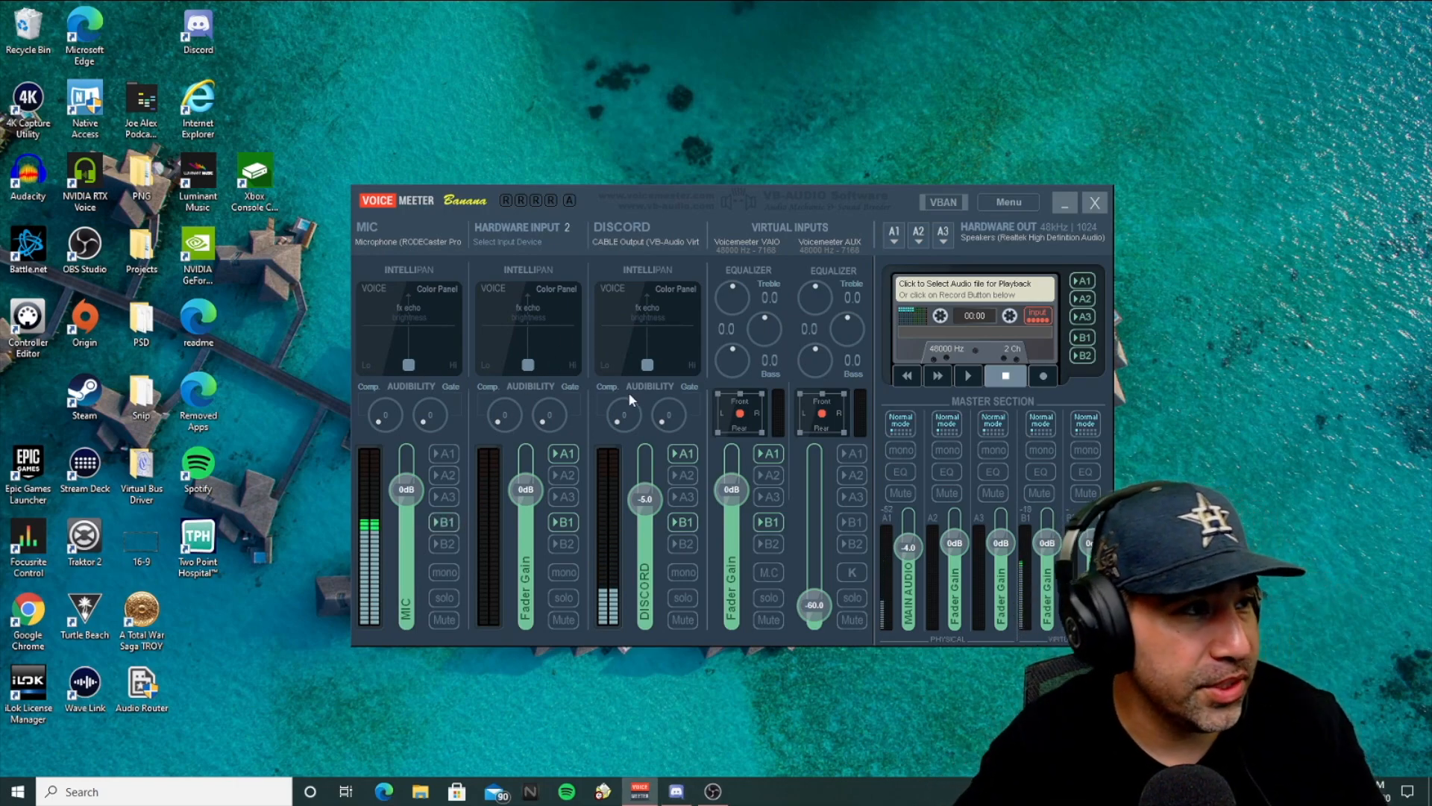